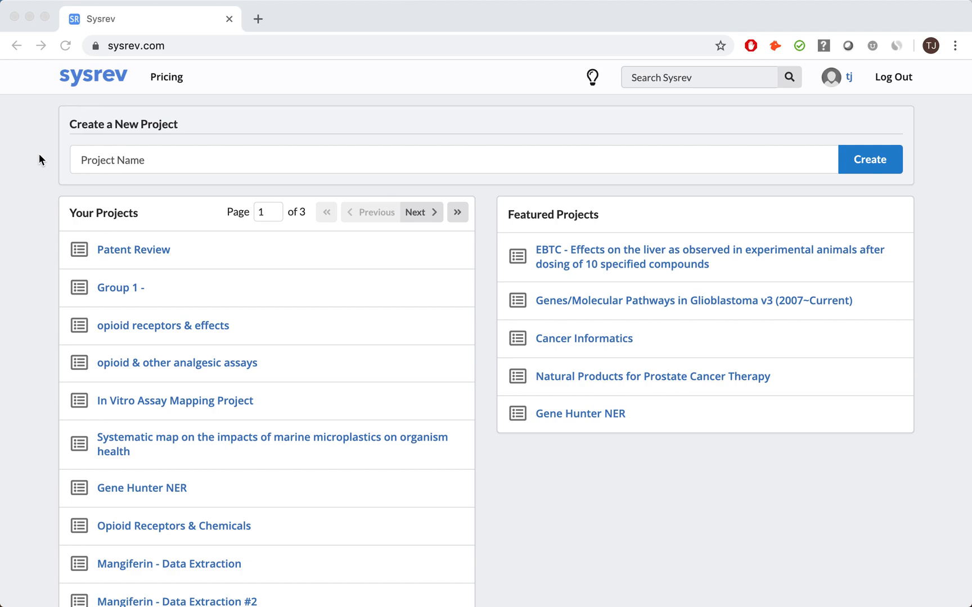
pyautogui.moveTo(85, 168)
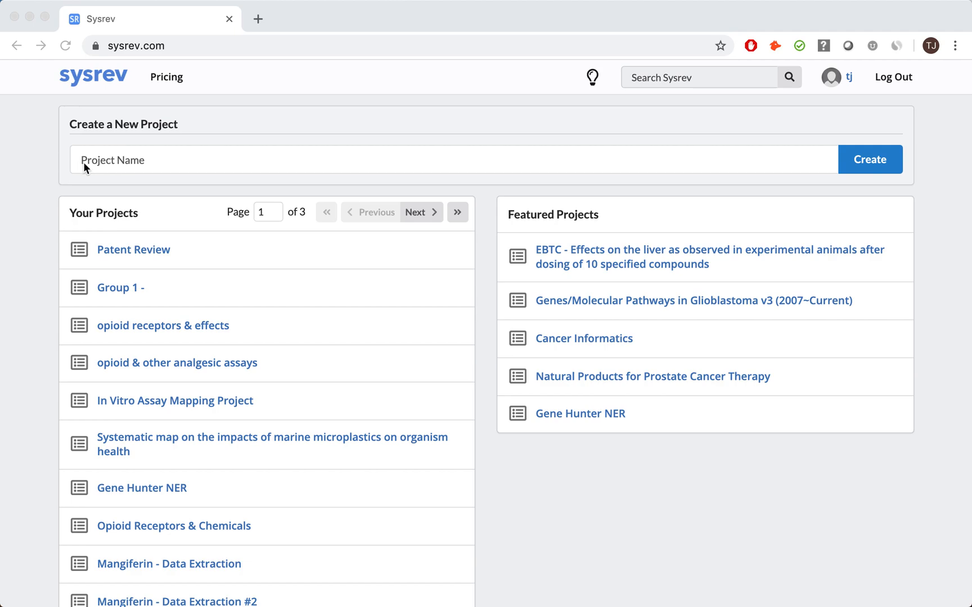
# Name the new project 'Mangiferin' and create it
pyautogui.write('Mangi')
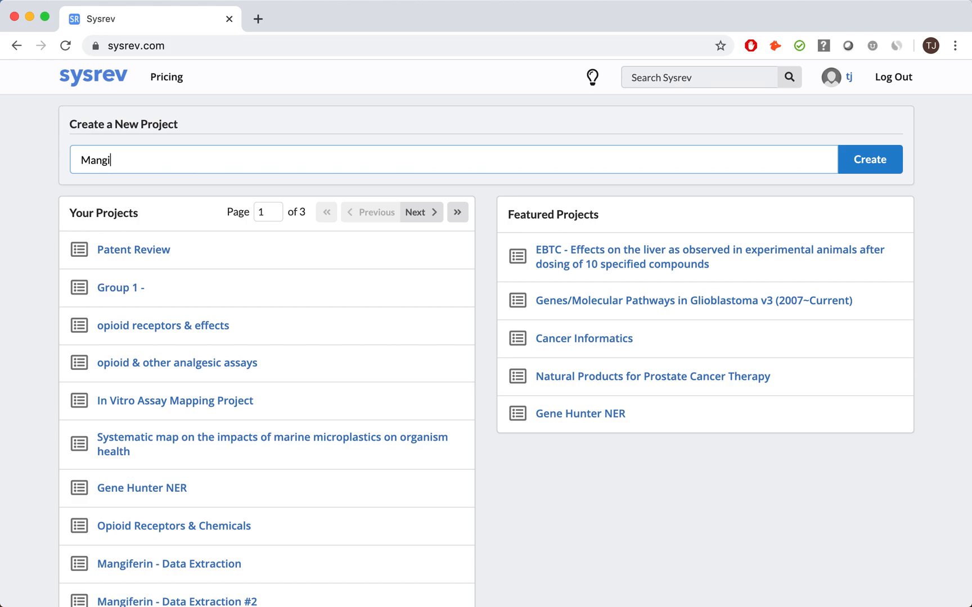
pyautogui.write('ferin')
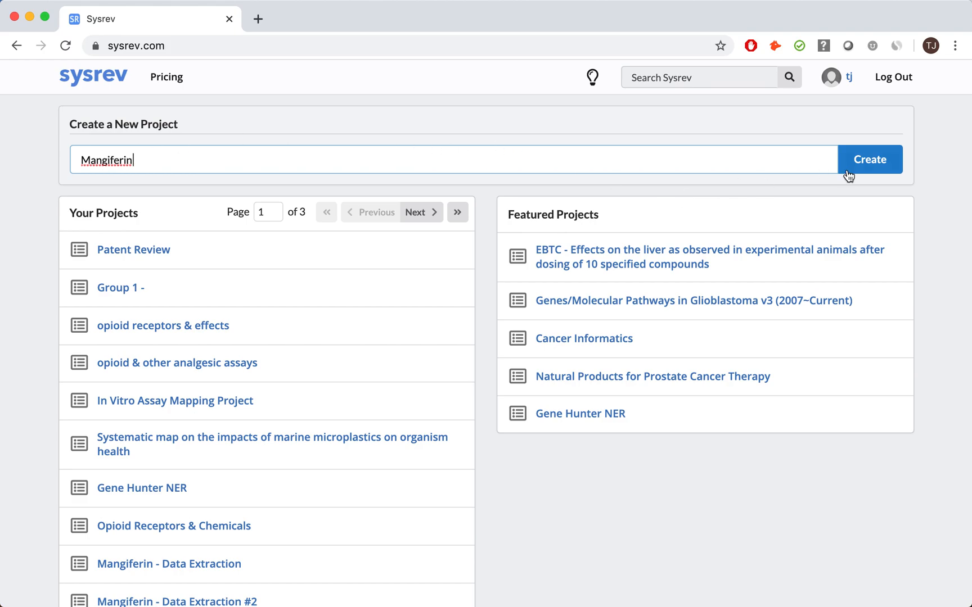
pyautogui.click(868, 159)
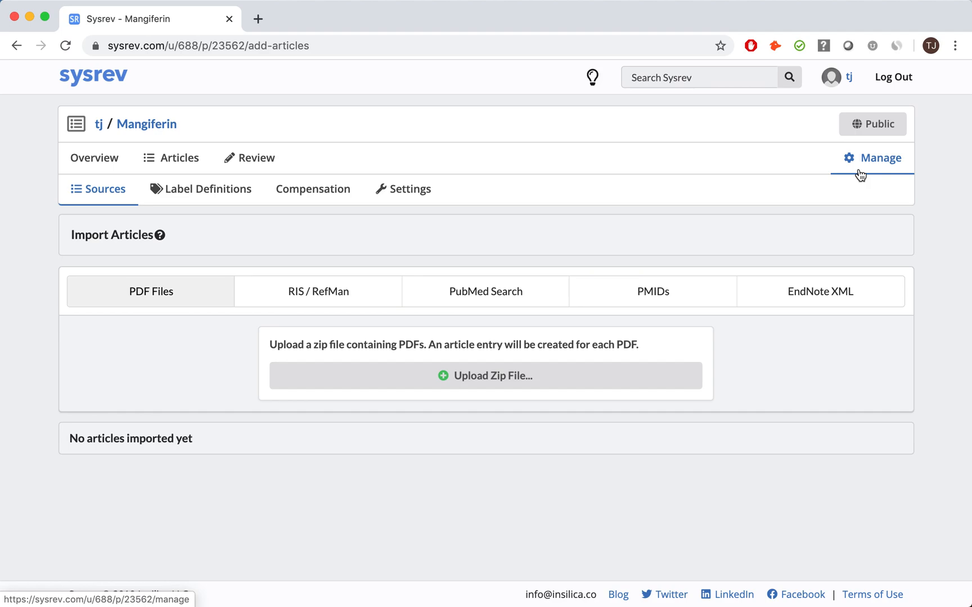
pyautogui.moveTo(218, 244)
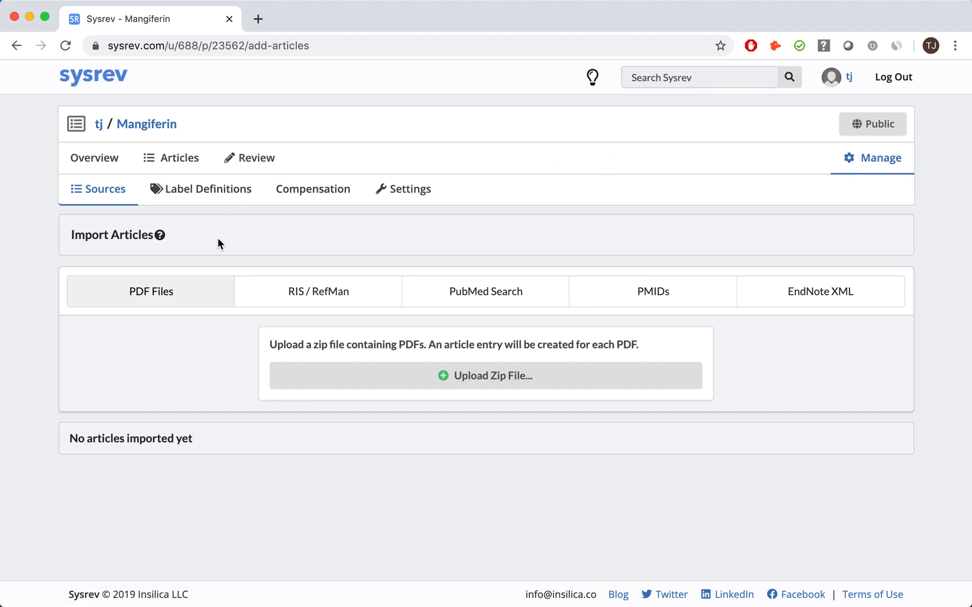
pyautogui.moveTo(262, 266)
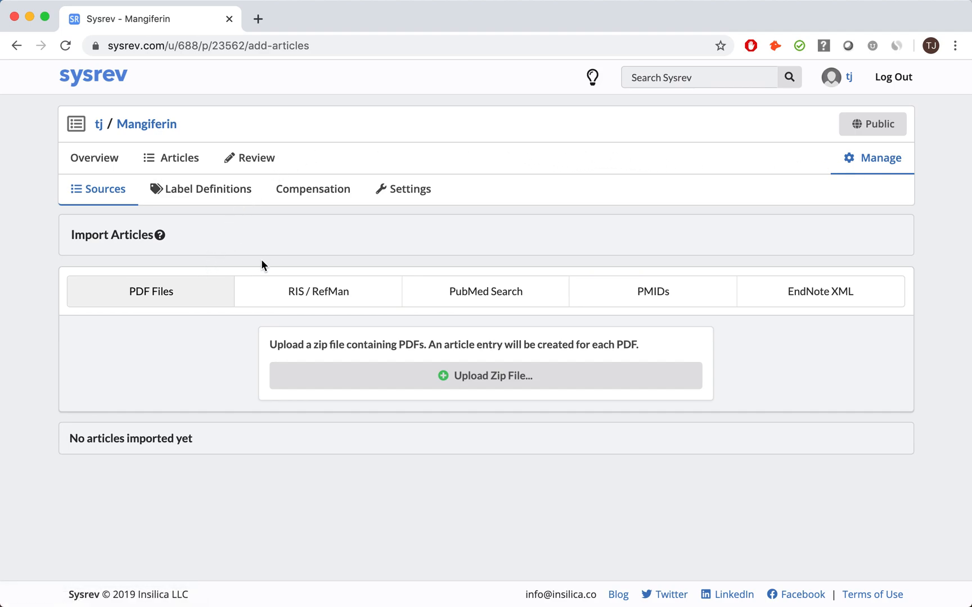
pyautogui.moveTo(420, 189)
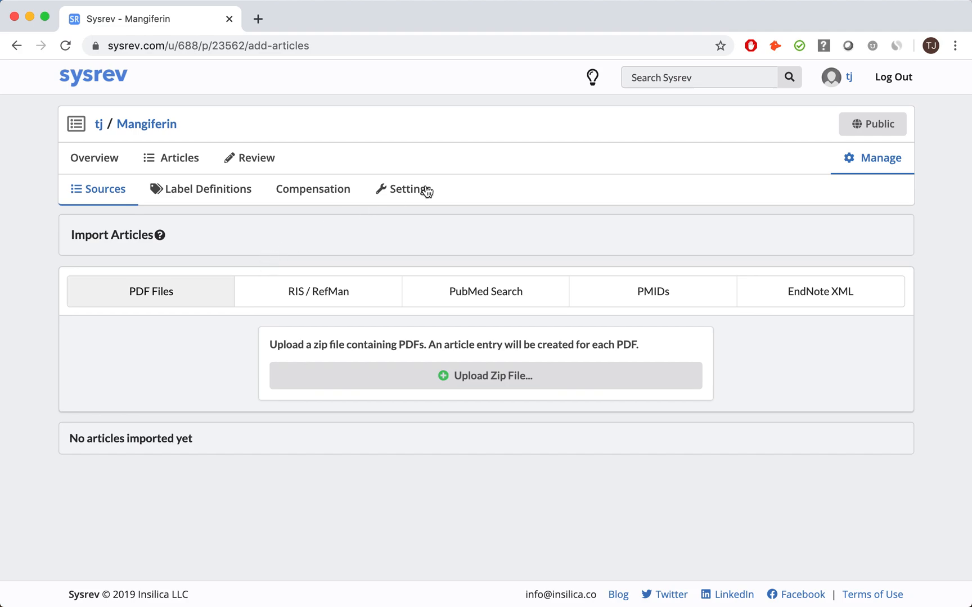
pyautogui.moveTo(749, 262)
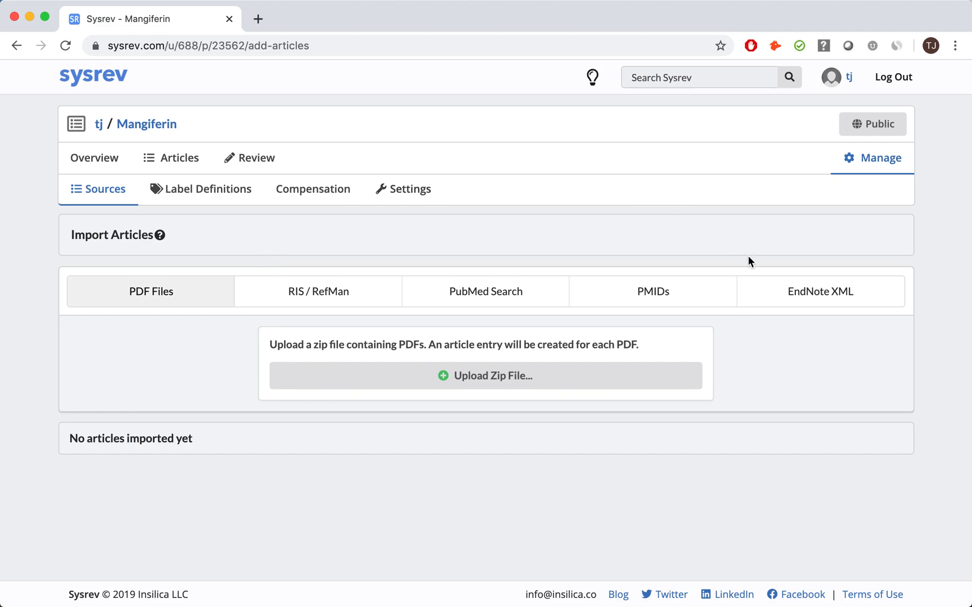
pyautogui.moveTo(676, 260)
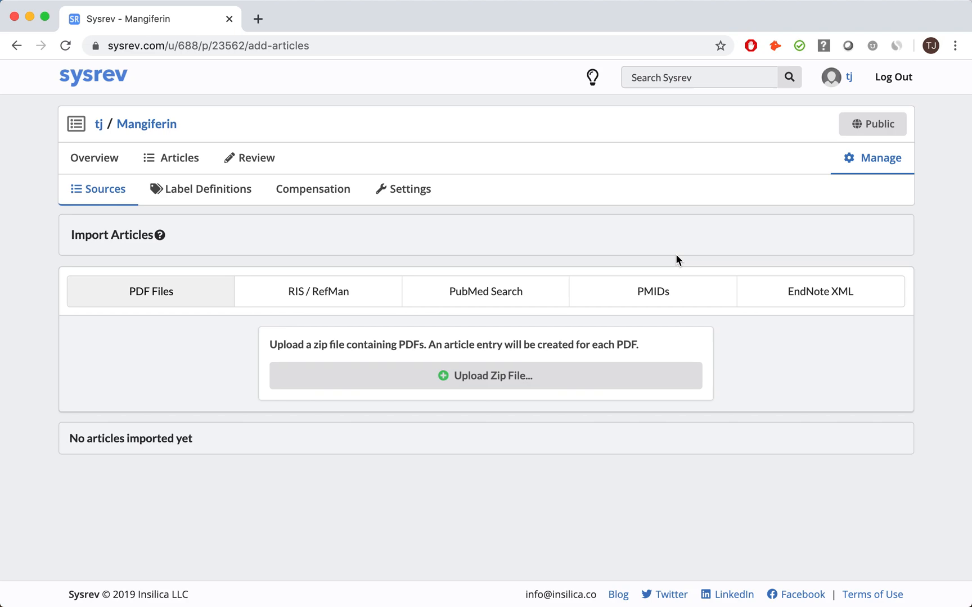
# Choose PubMed Search as the article import source on the Sources page
pyautogui.click(485, 292)
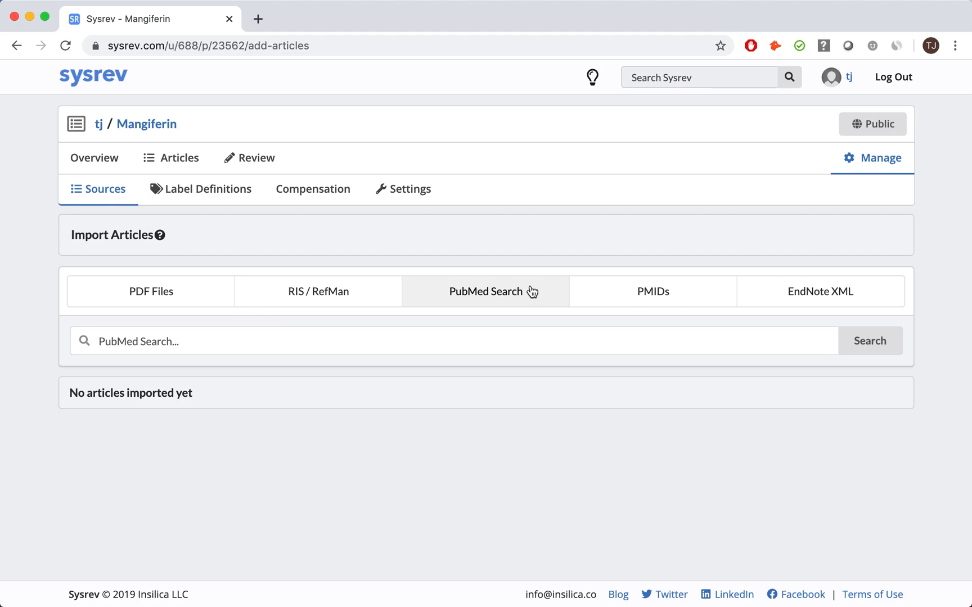
# Search PubMed for 'Mangiferin' and import all 734 matching articles
pyautogui.click(409, 340)
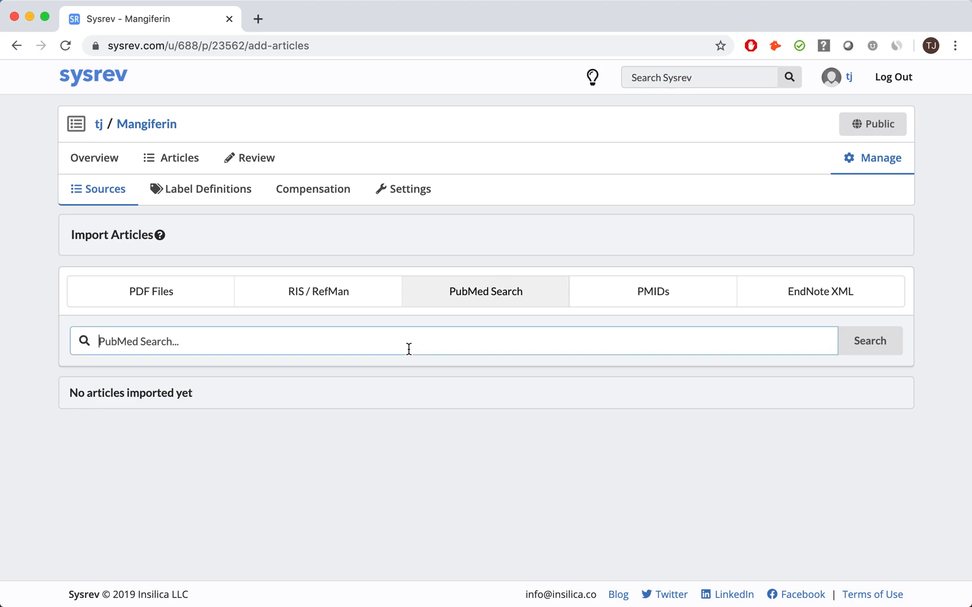
pyautogui.write('Mangiferin')
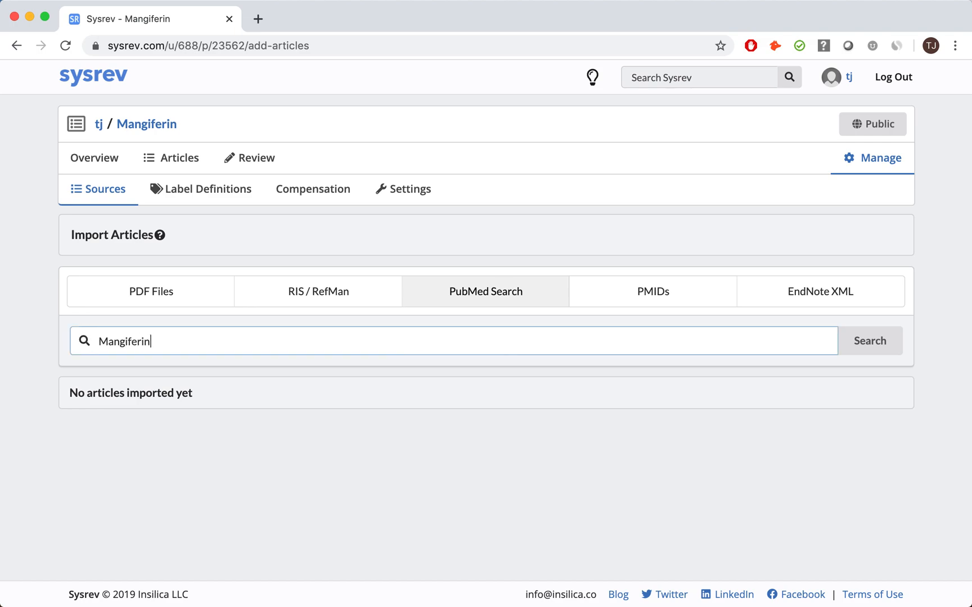
pyautogui.click(868, 340)
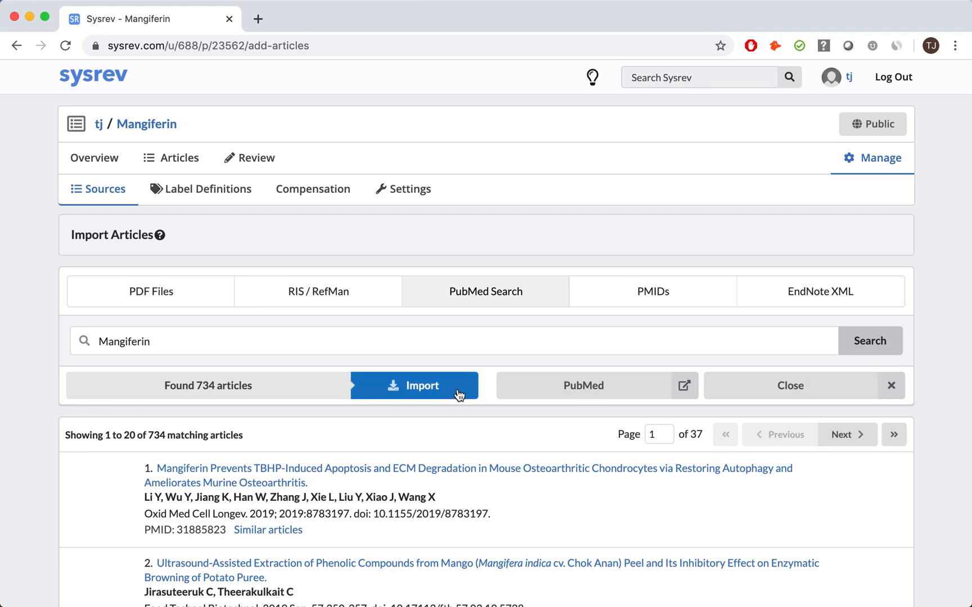
pyautogui.click(413, 385)
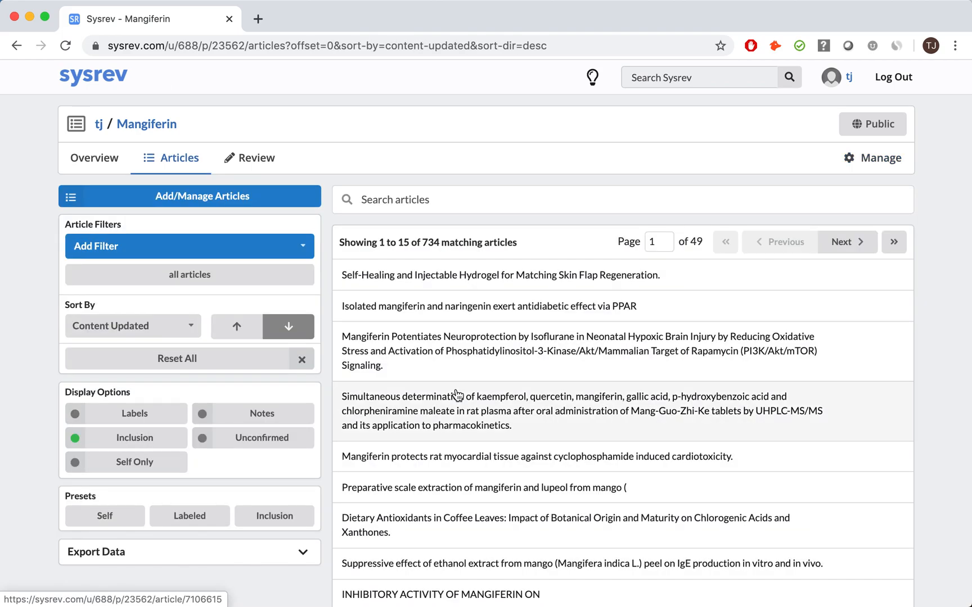
# Start reviewing and pick an Include option for the pig metabolite study
pyautogui.click(255, 158)
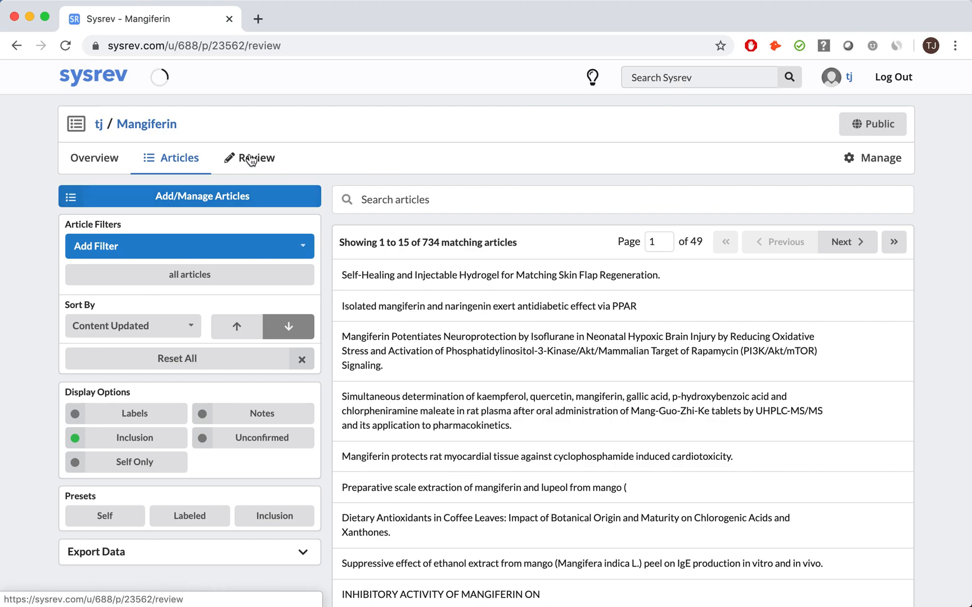
pyautogui.click(255, 157)
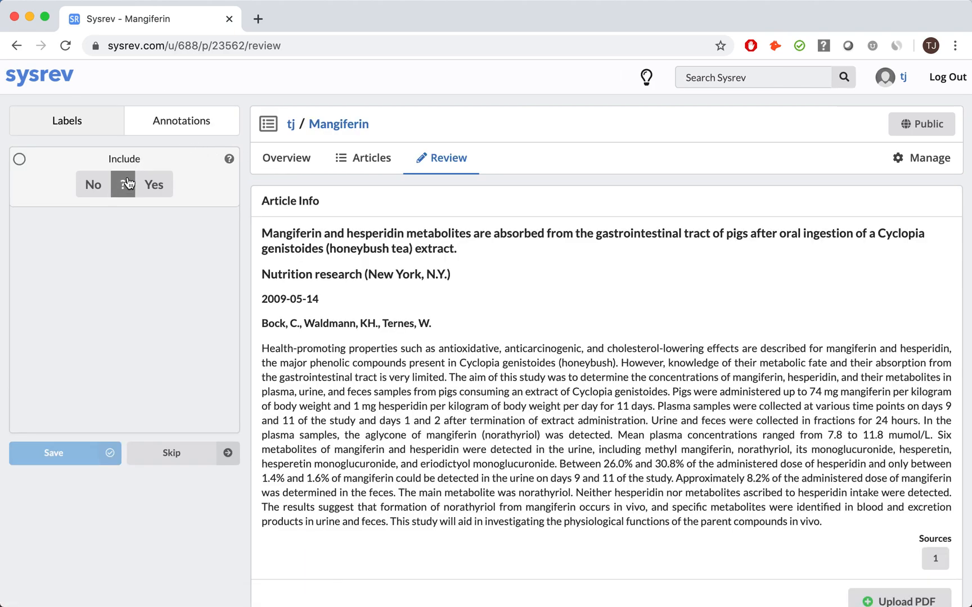
pyautogui.click(122, 184)
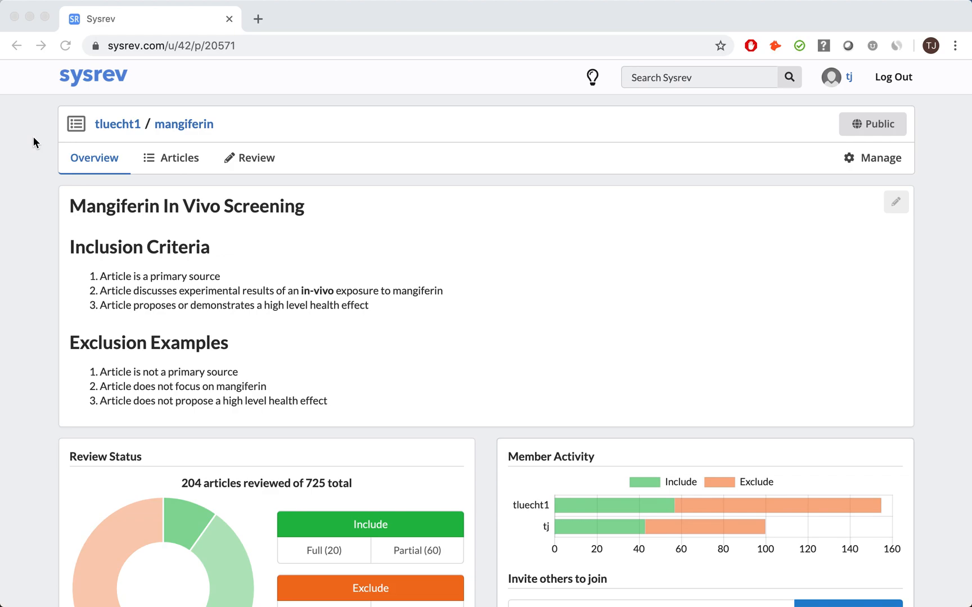
pyautogui.moveTo(222, 58)
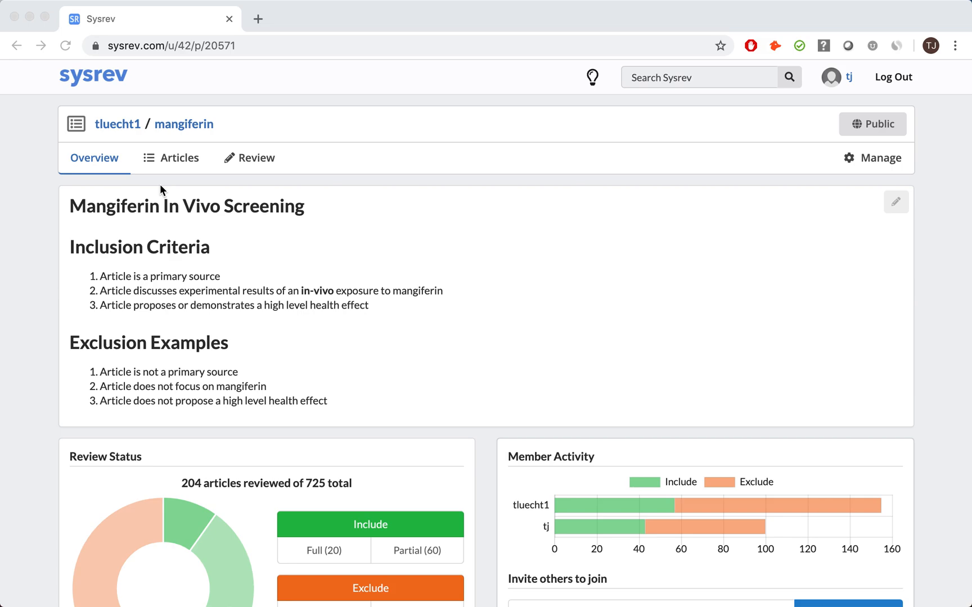
pyautogui.moveTo(804, 128)
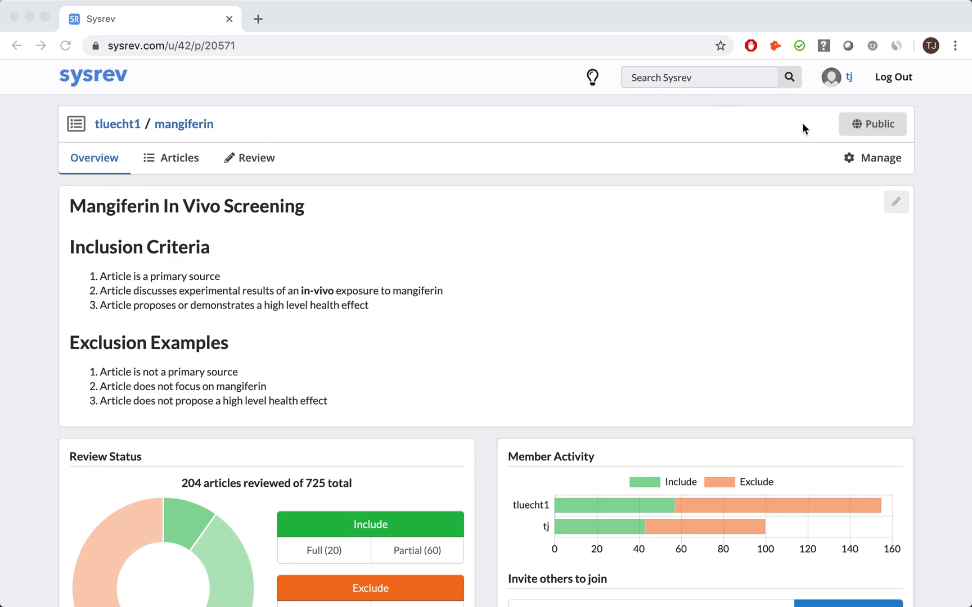
pyautogui.moveTo(334, 53)
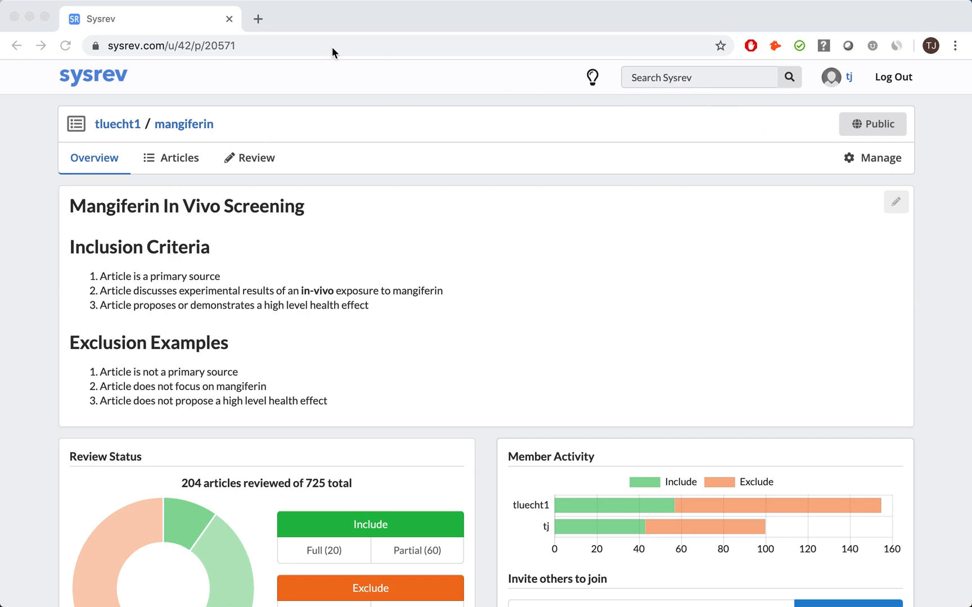
pyautogui.moveTo(36, 154)
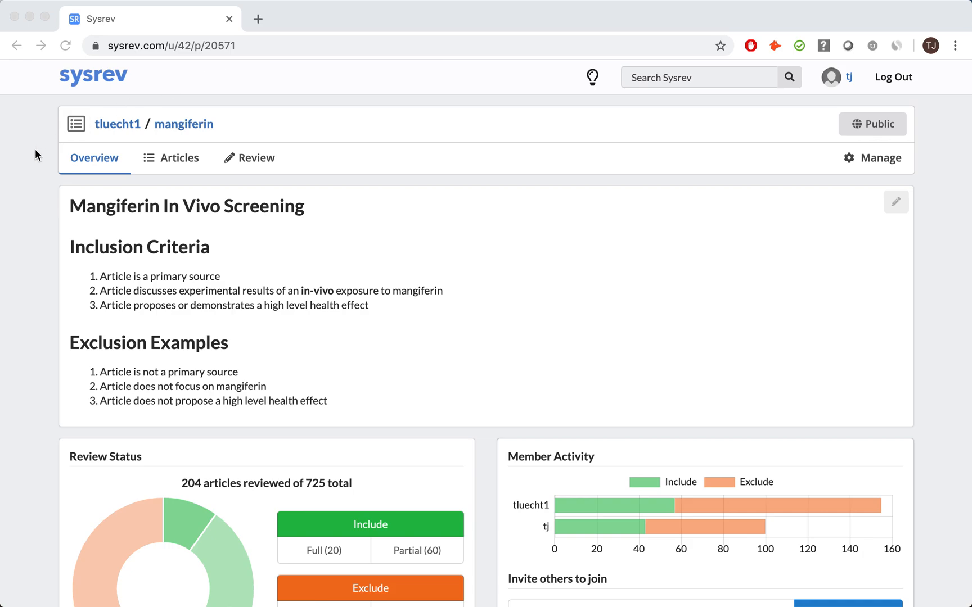
pyautogui.moveTo(32, 234)
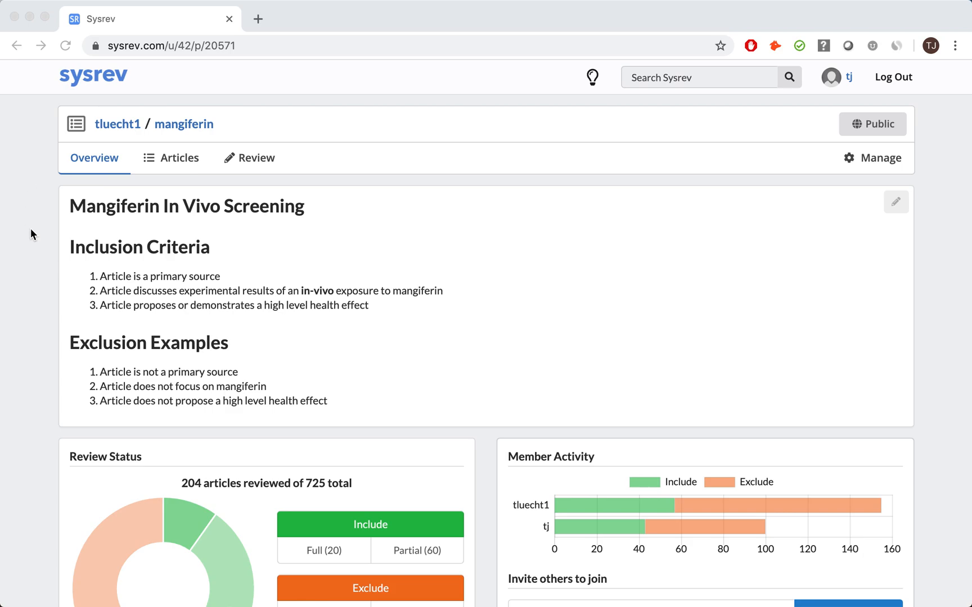
pyautogui.moveTo(62, 262)
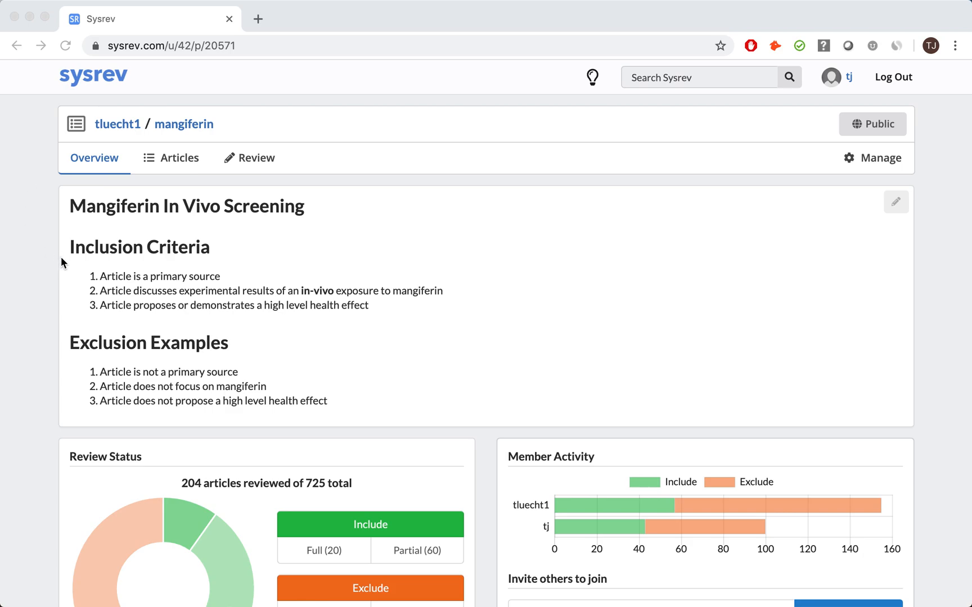
pyautogui.moveTo(138, 252)
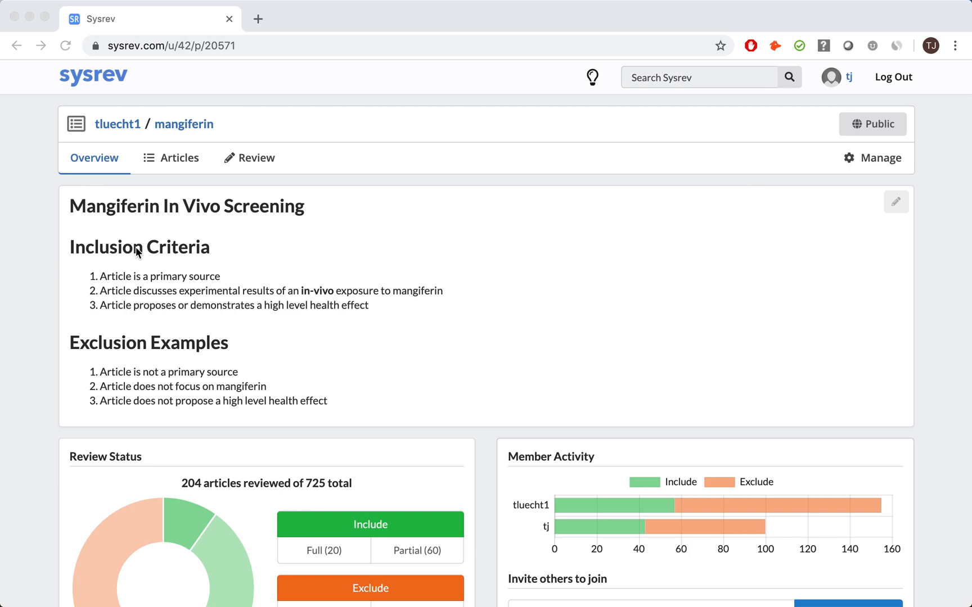
pyautogui.moveTo(238, 279)
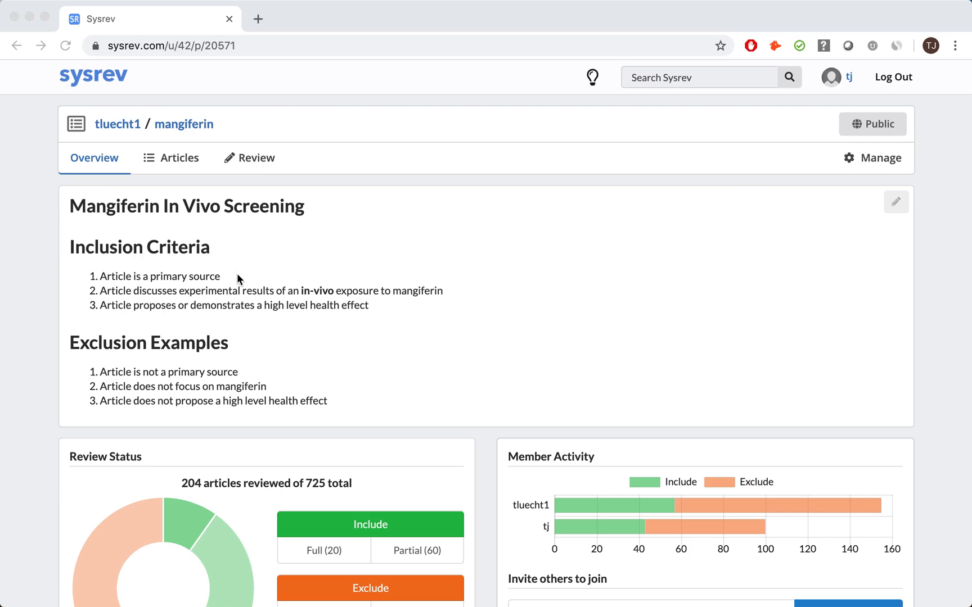
pyautogui.moveTo(470, 289)
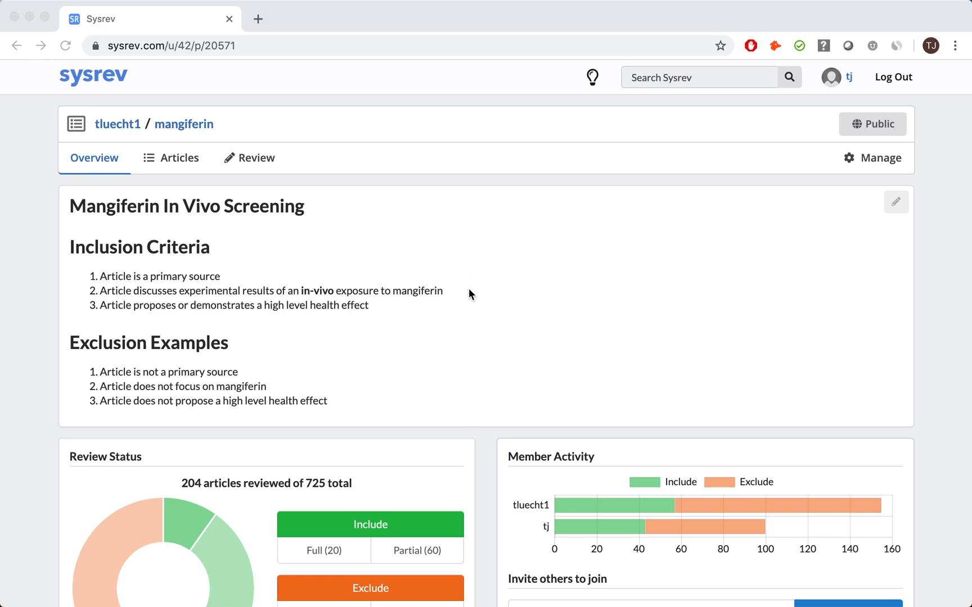
pyautogui.moveTo(414, 312)
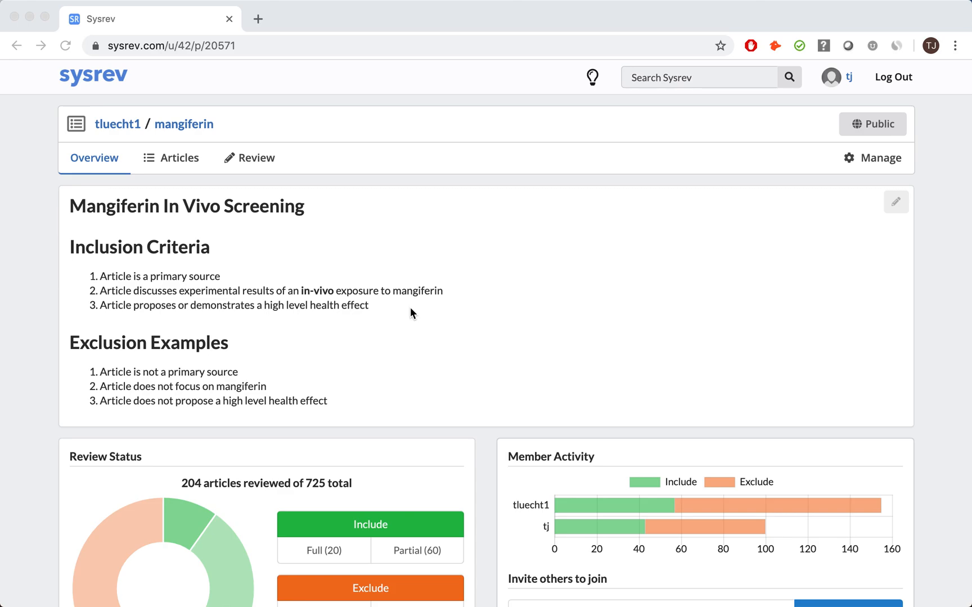
pyautogui.moveTo(377, 406)
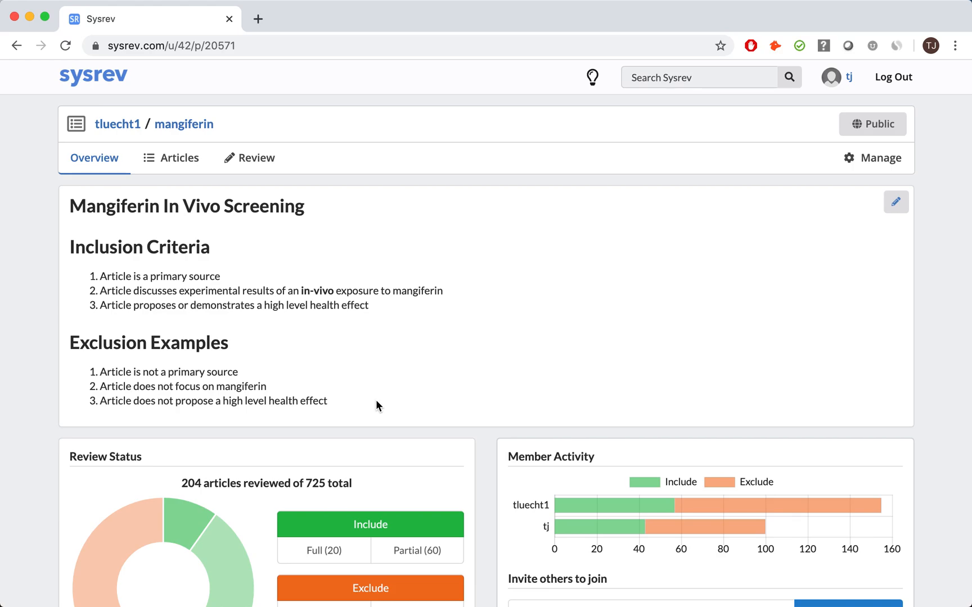
pyautogui.scroll(-3)
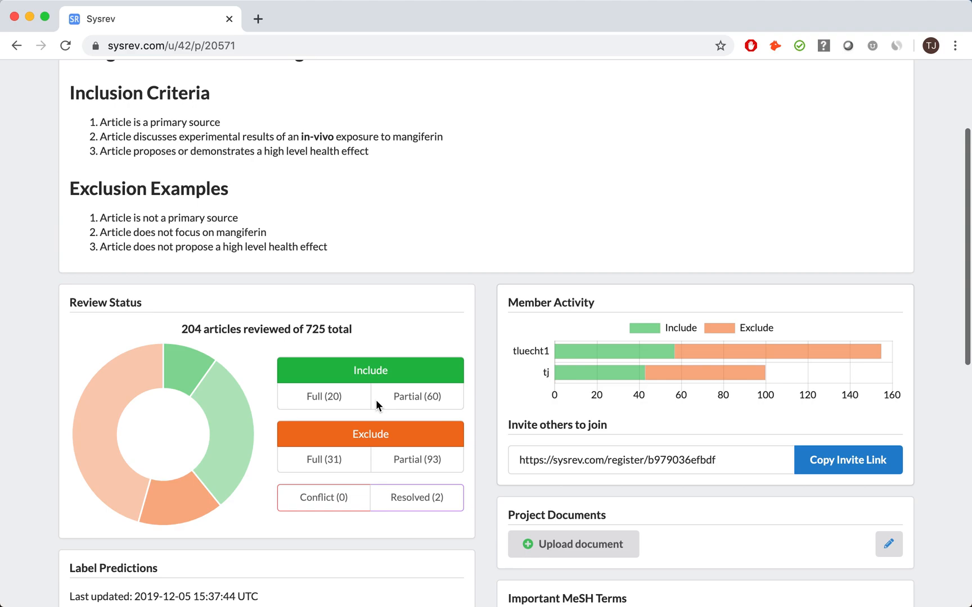
pyautogui.scroll(-3)
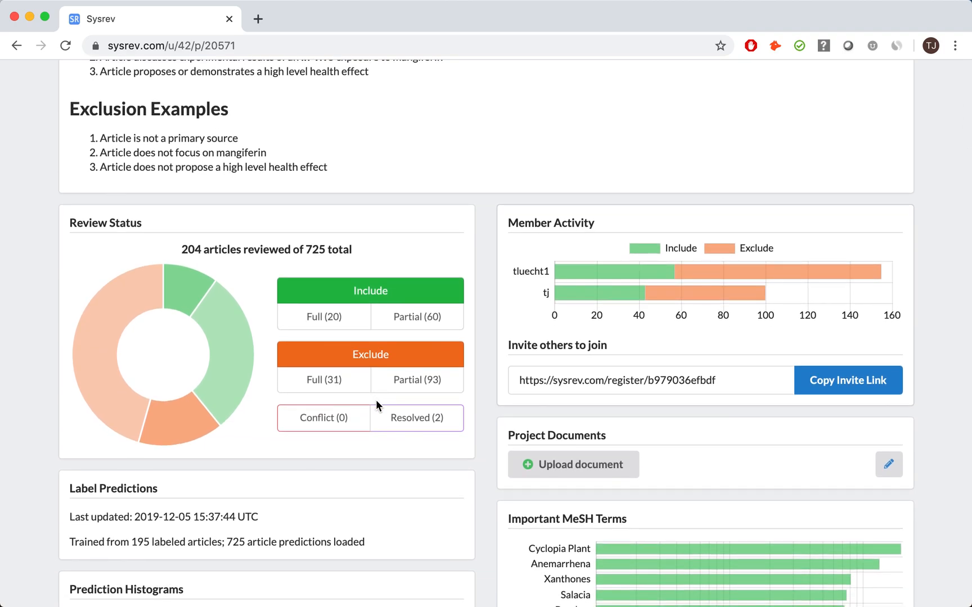
pyautogui.moveTo(416, 379)
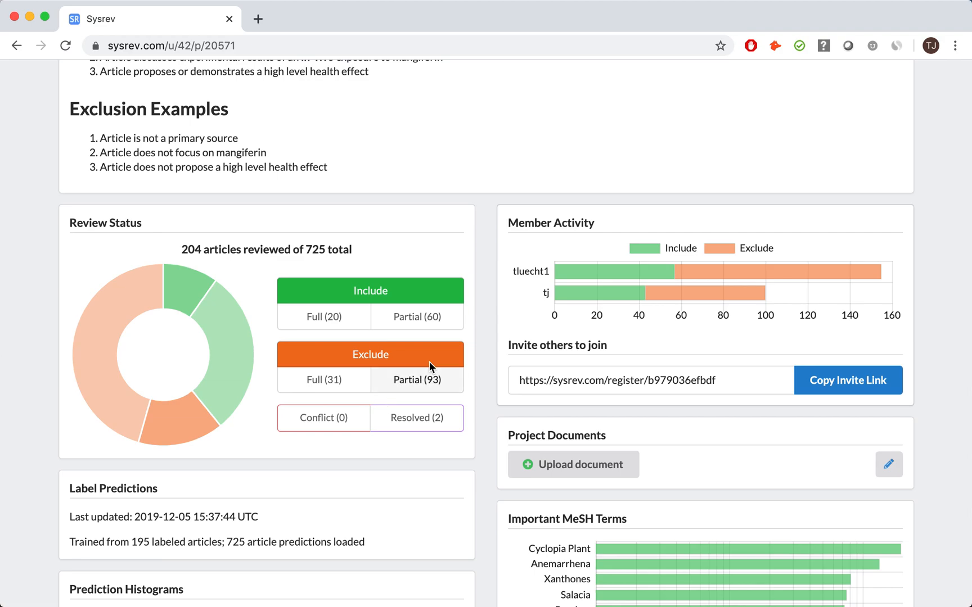
pyautogui.moveTo(512, 295)
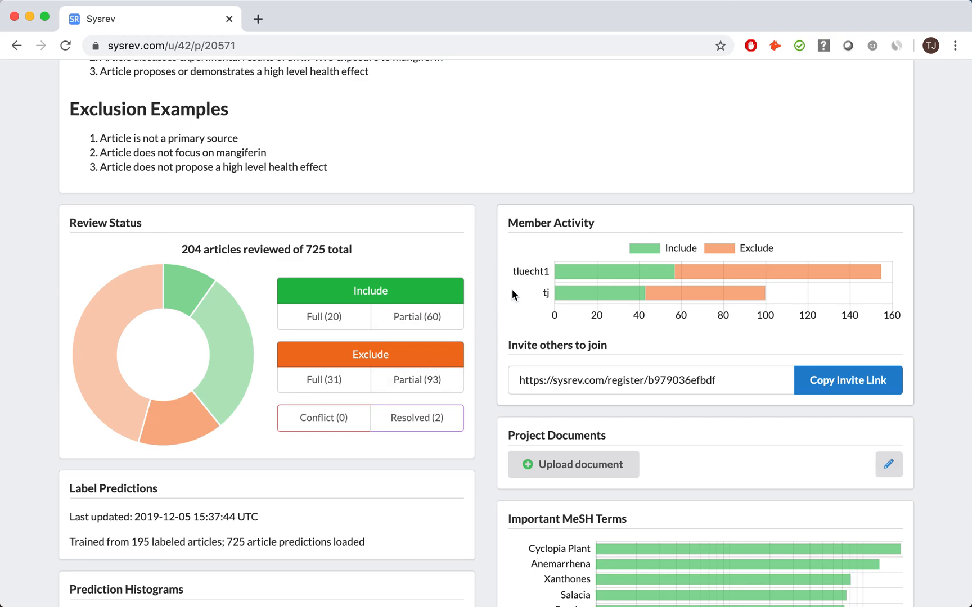
pyautogui.moveTo(258, 265)
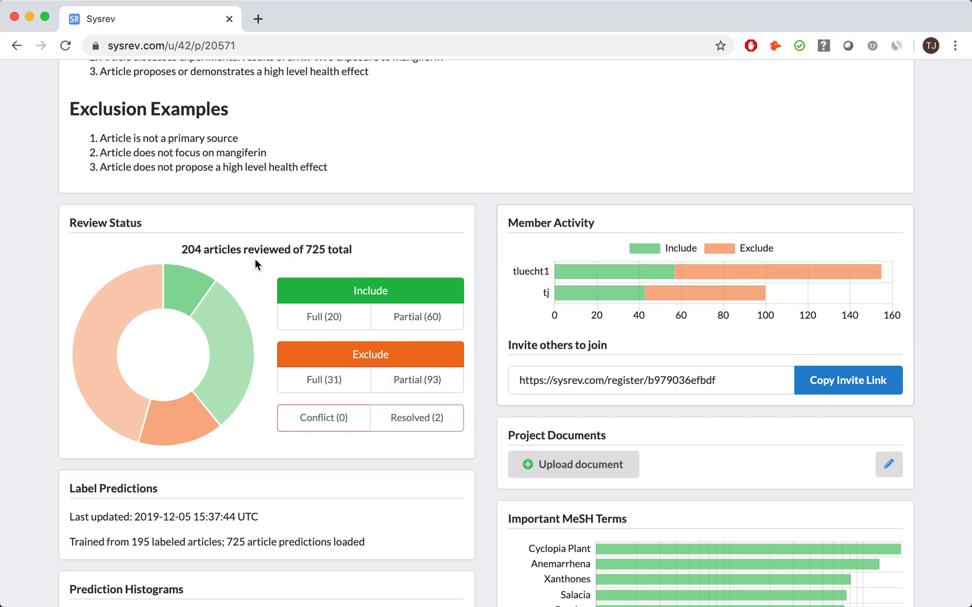
pyautogui.moveTo(265, 344)
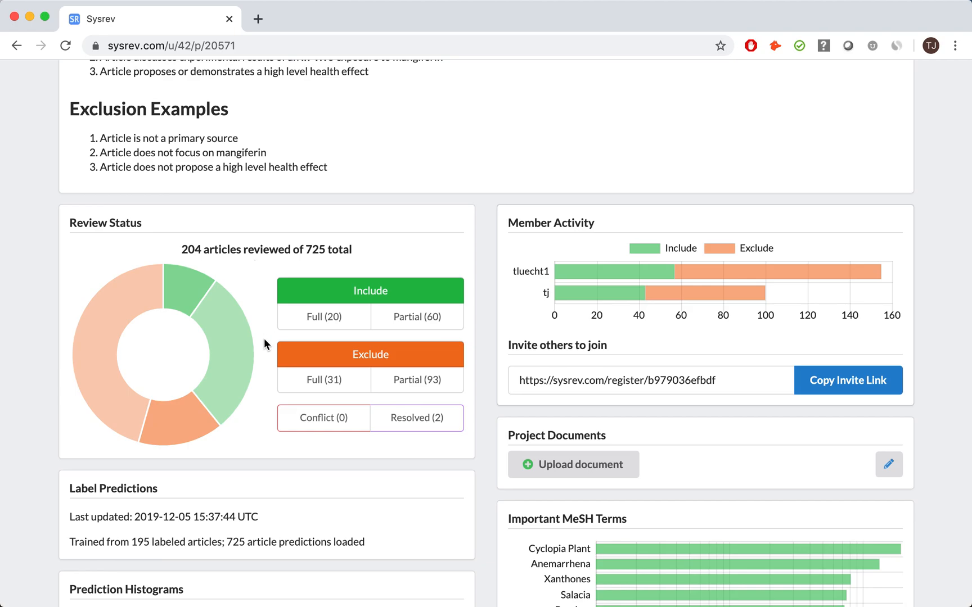
pyautogui.moveTo(327, 446)
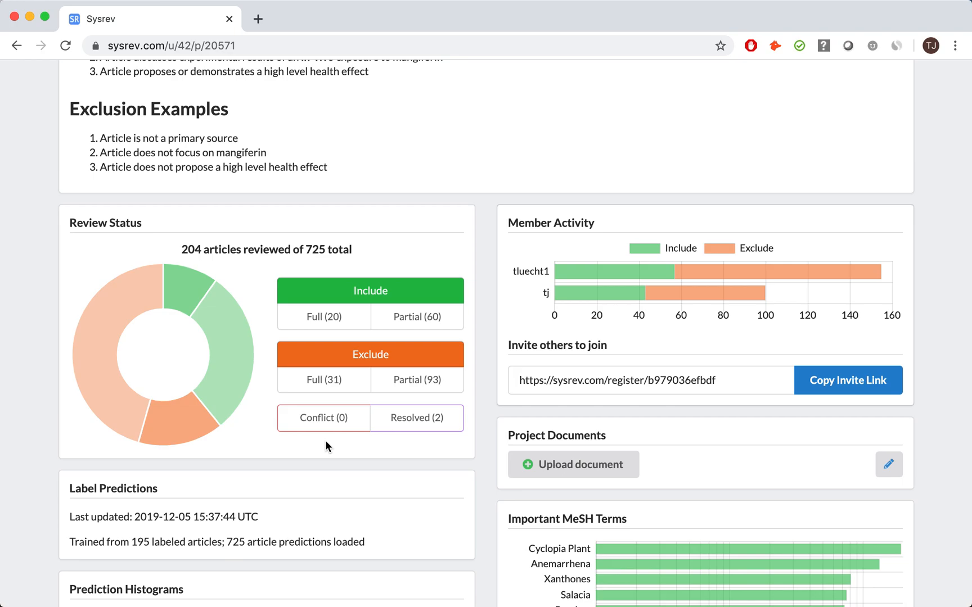
pyautogui.moveTo(426, 445)
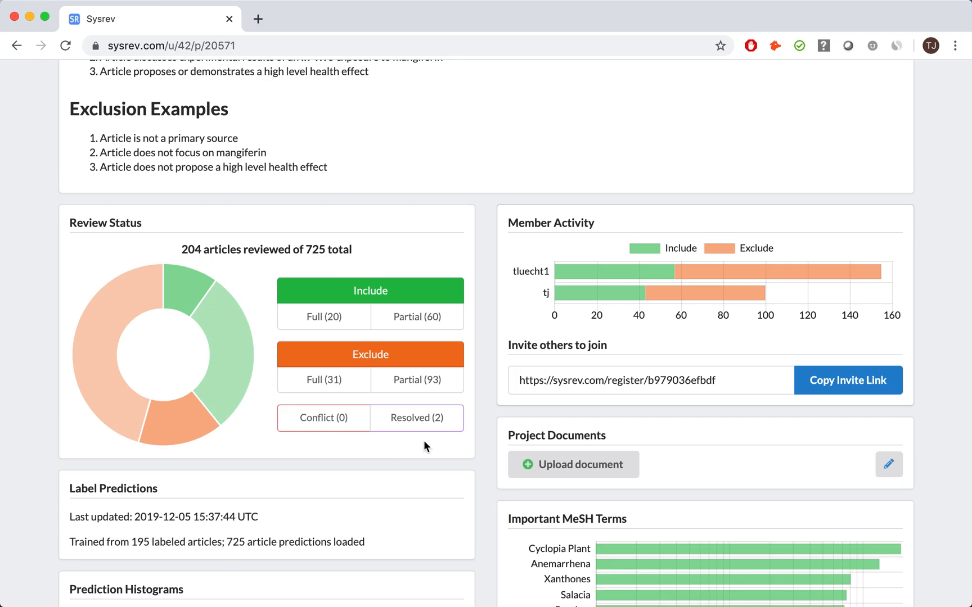
pyautogui.moveTo(366, 256)
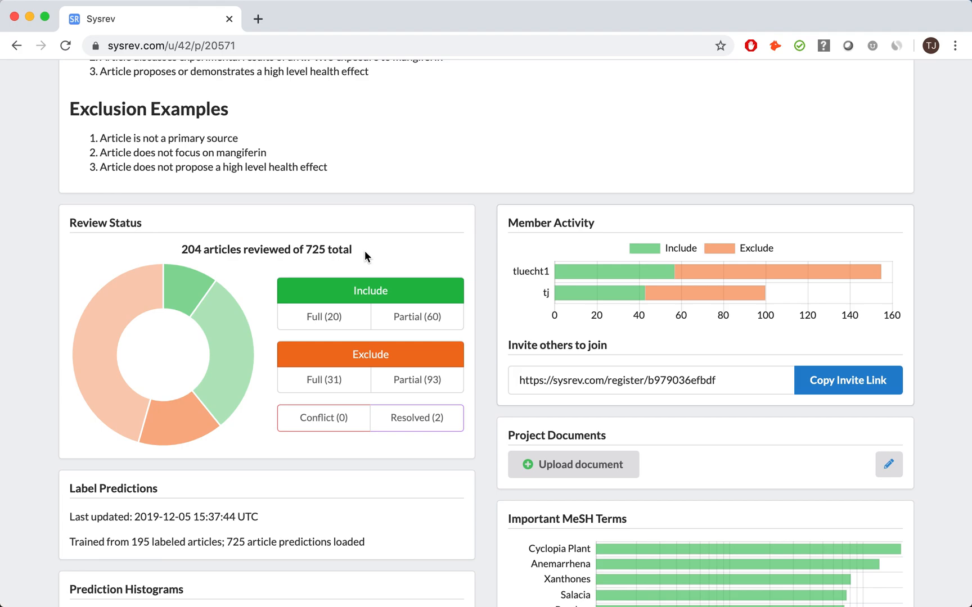
pyautogui.scroll(-3)
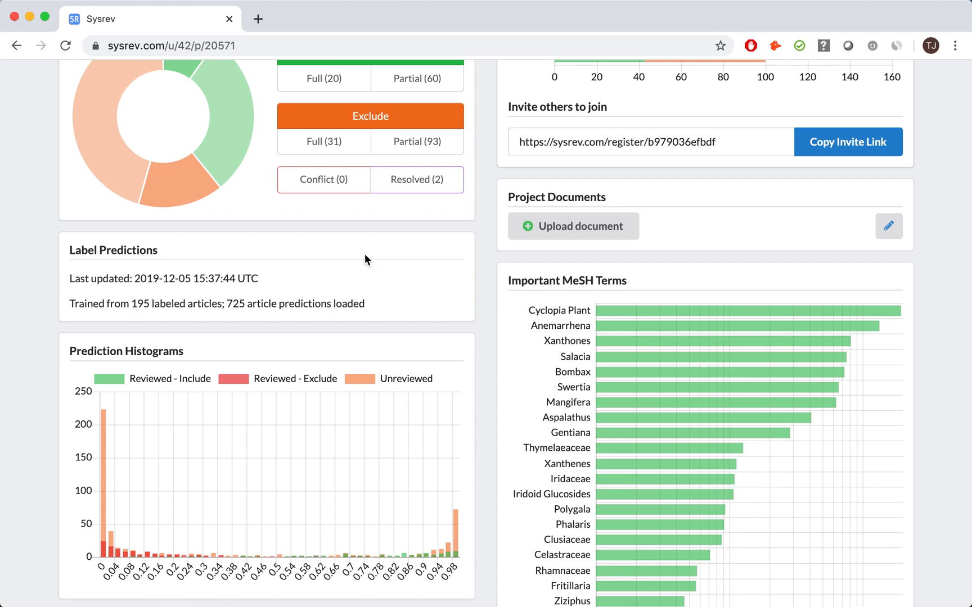
pyautogui.moveTo(386, 383)
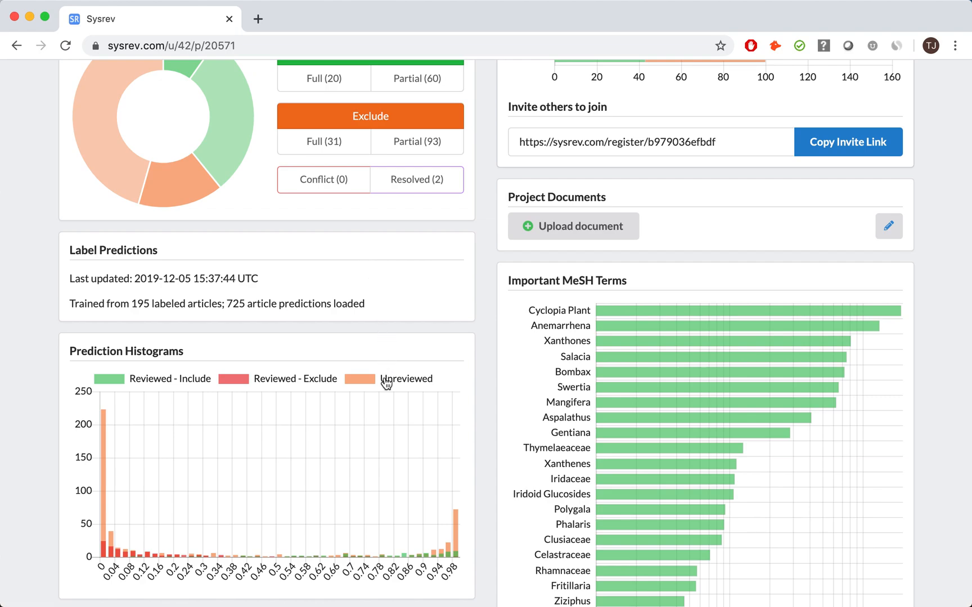
pyautogui.click(406, 379)
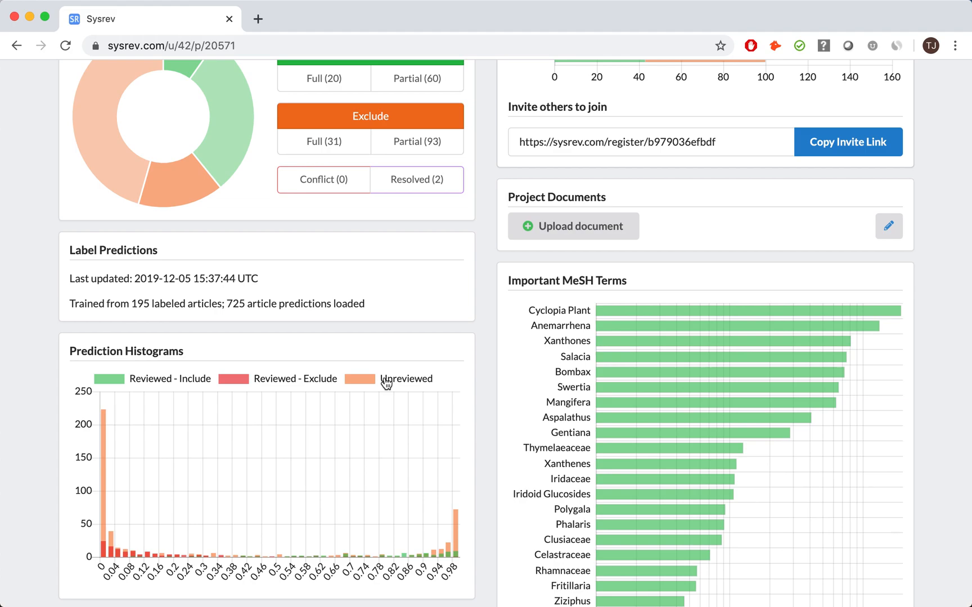
pyautogui.scroll(3)
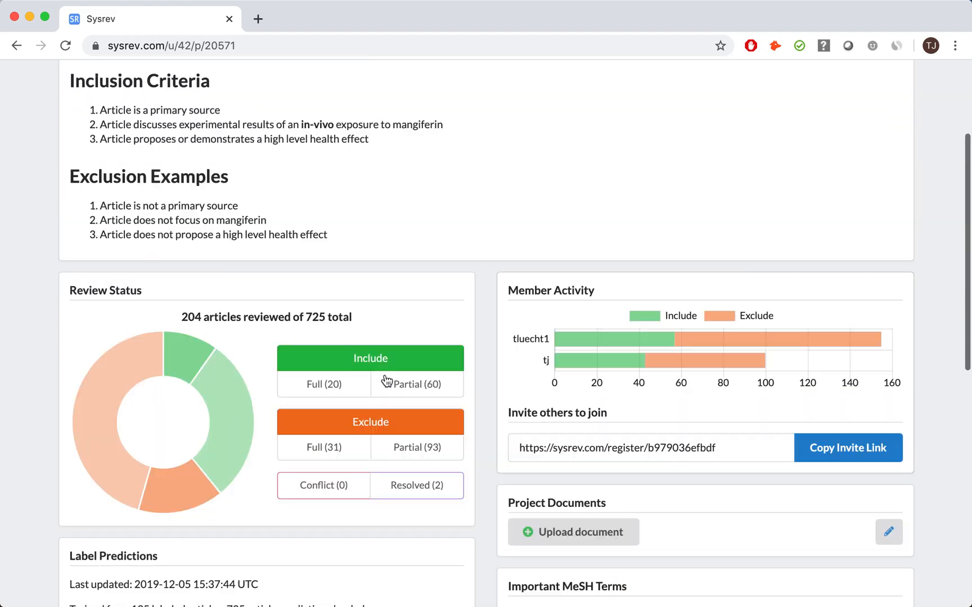
pyautogui.scroll(3)
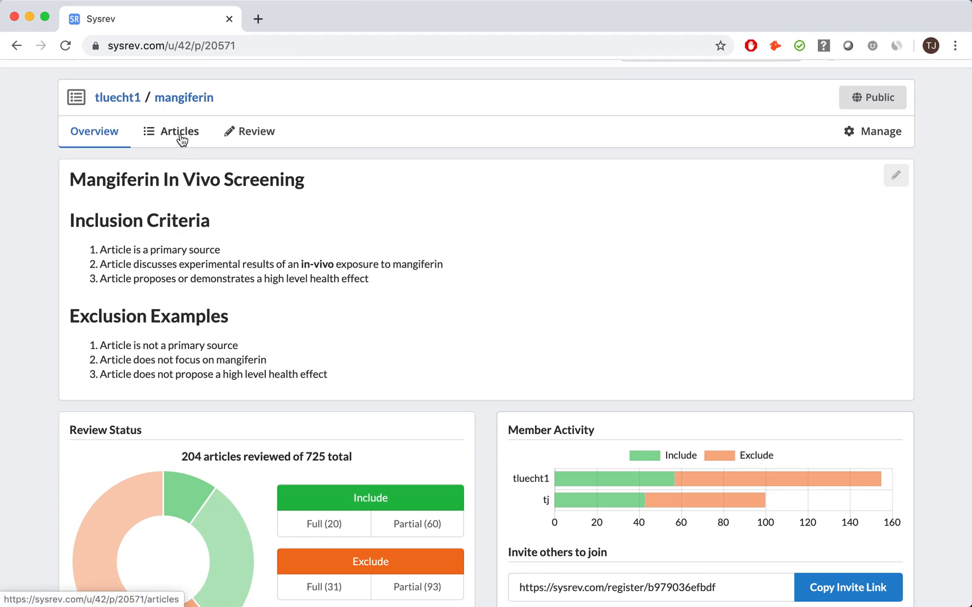
# Filter articles to Include prediction above 25%, leaving 292 of 725
pyautogui.click(179, 131)
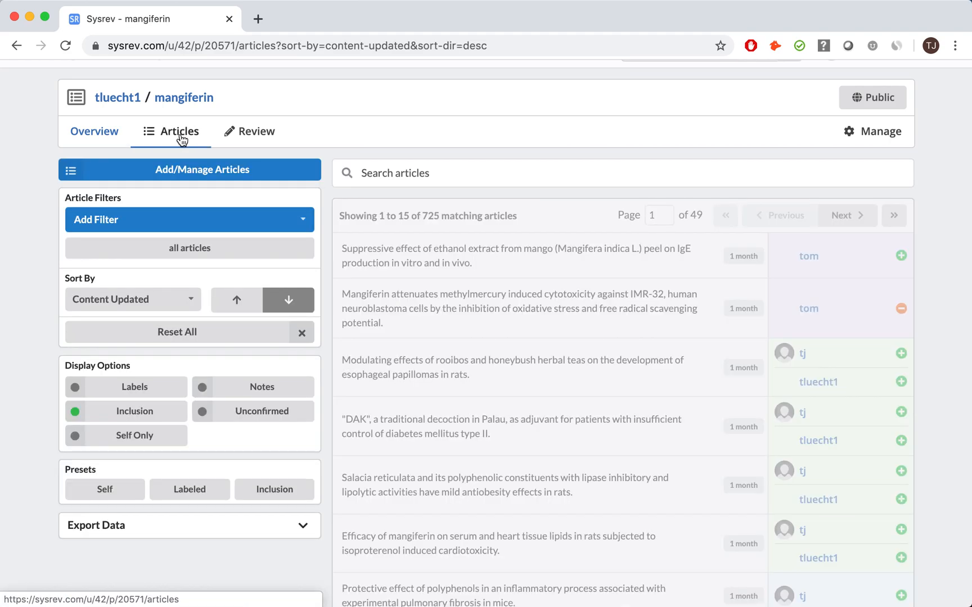
pyautogui.scroll(3)
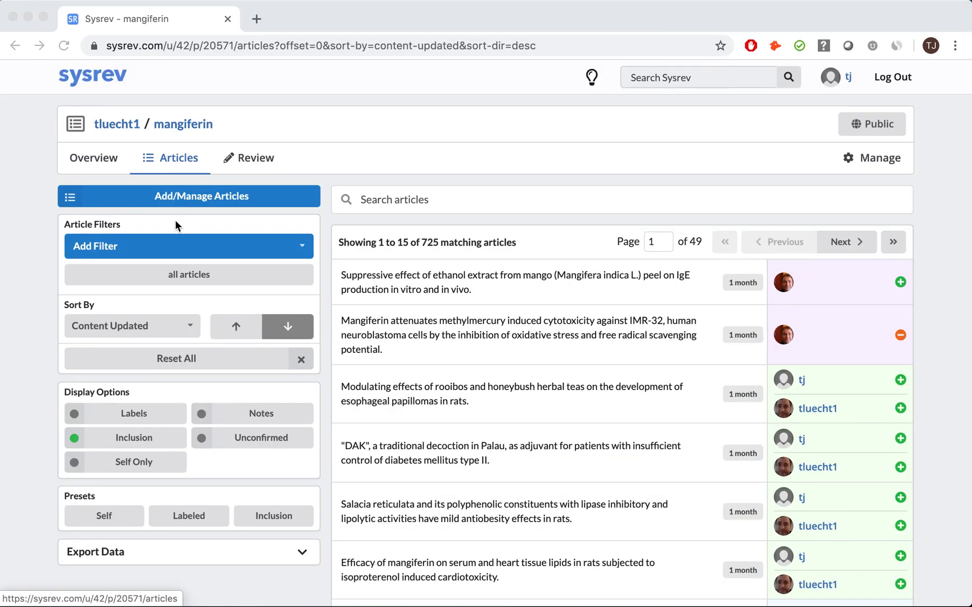
pyautogui.click(188, 246)
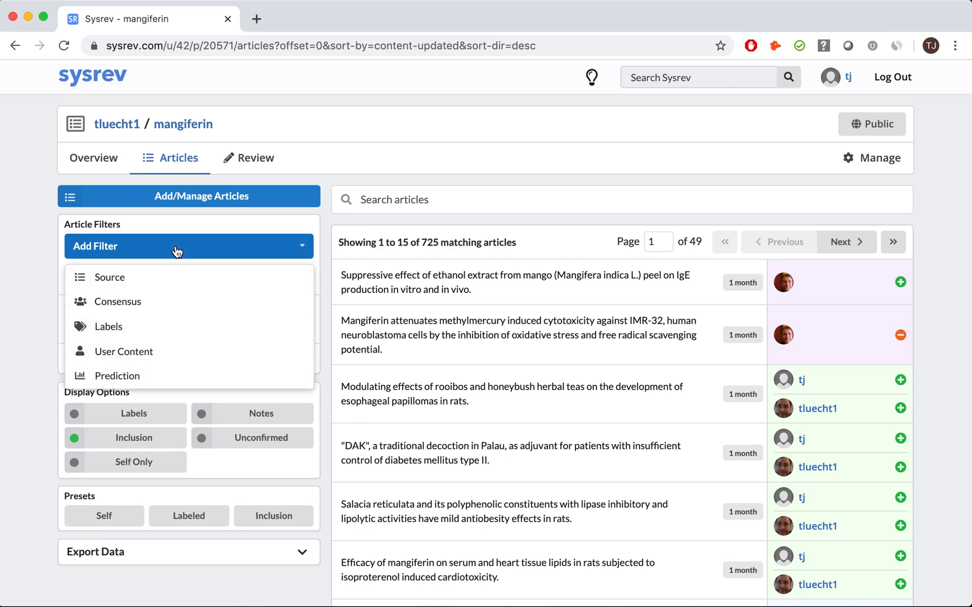
pyautogui.moveTo(169, 377)
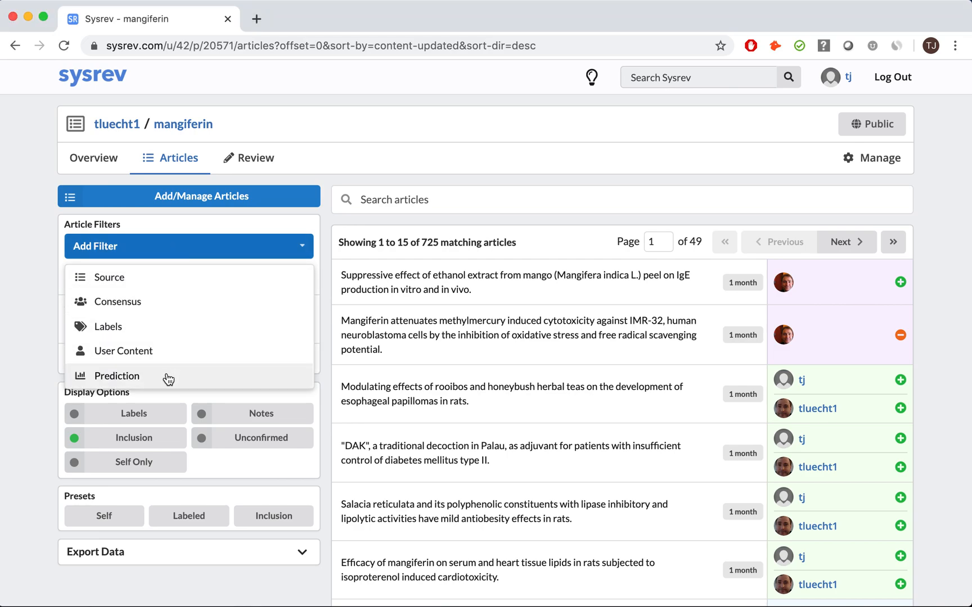
pyautogui.click(115, 375)
pyautogui.write('25')
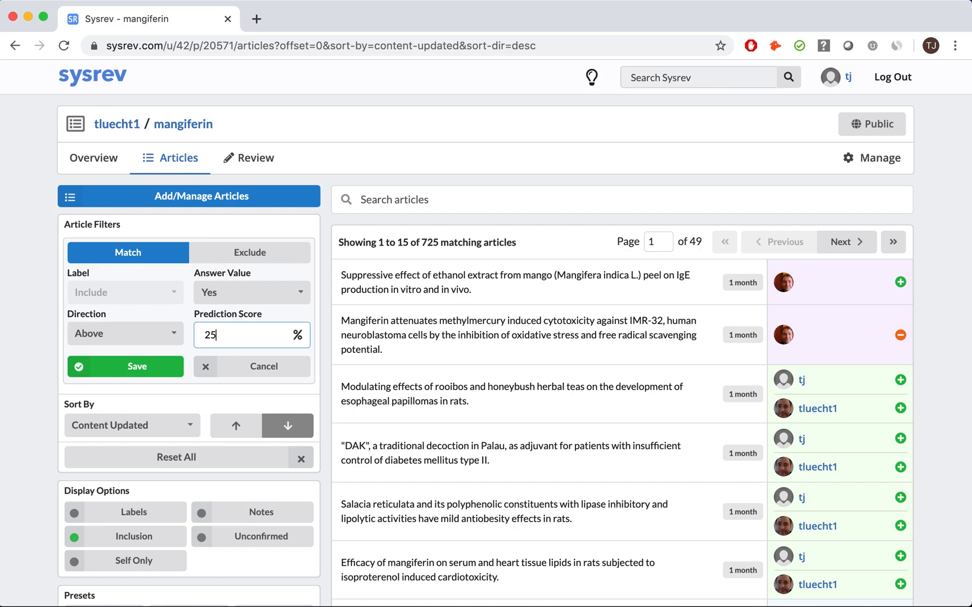
pyautogui.click(126, 366)
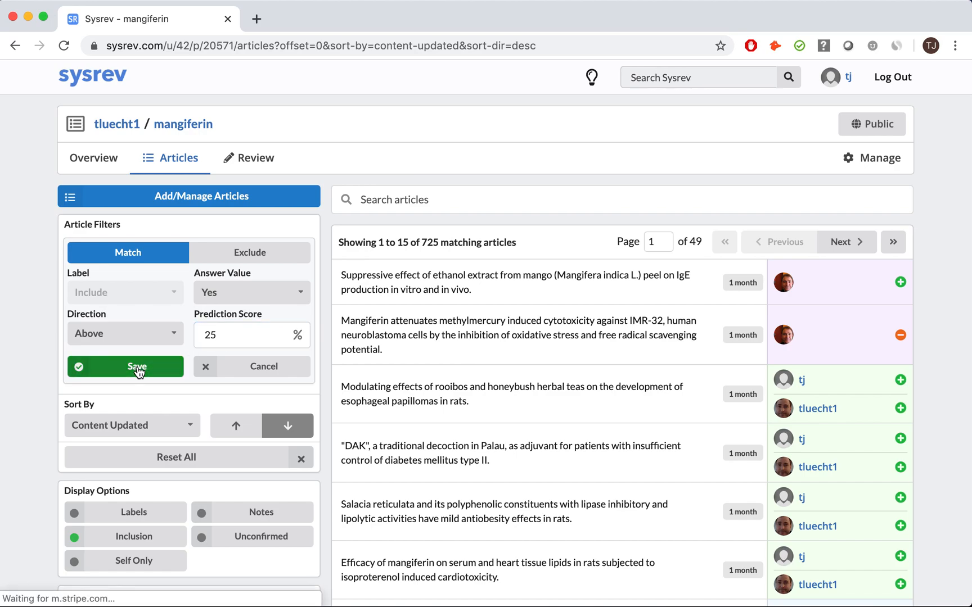
pyautogui.click(125, 366)
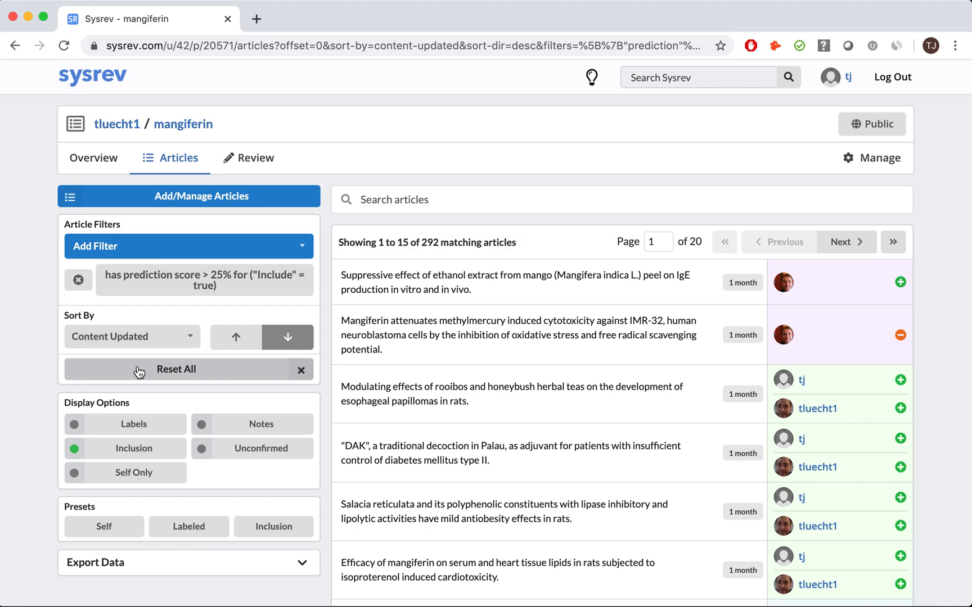
pyautogui.moveTo(415, 258)
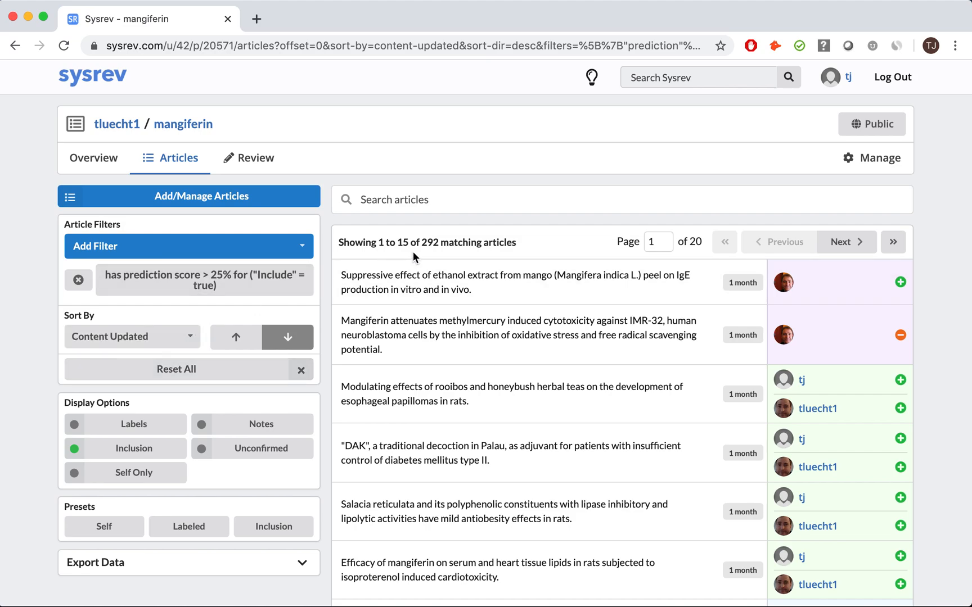
pyautogui.moveTo(431, 256)
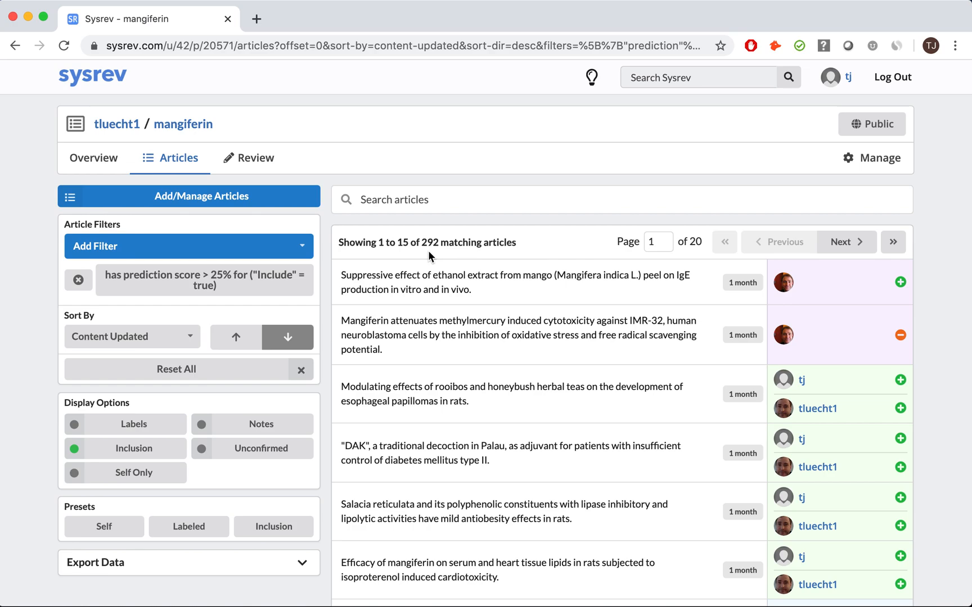
pyautogui.moveTo(217, 303)
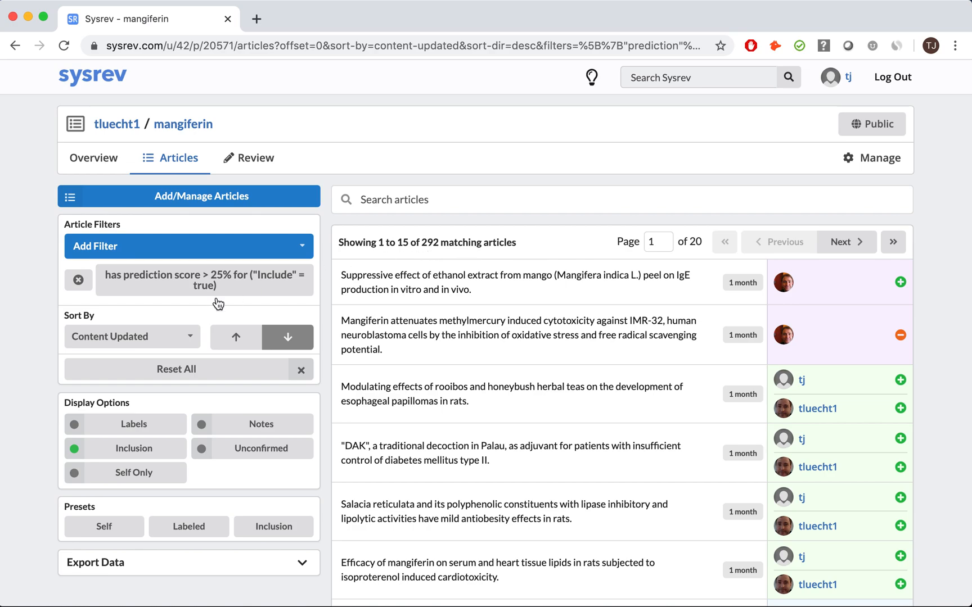
pyautogui.scroll(-3)
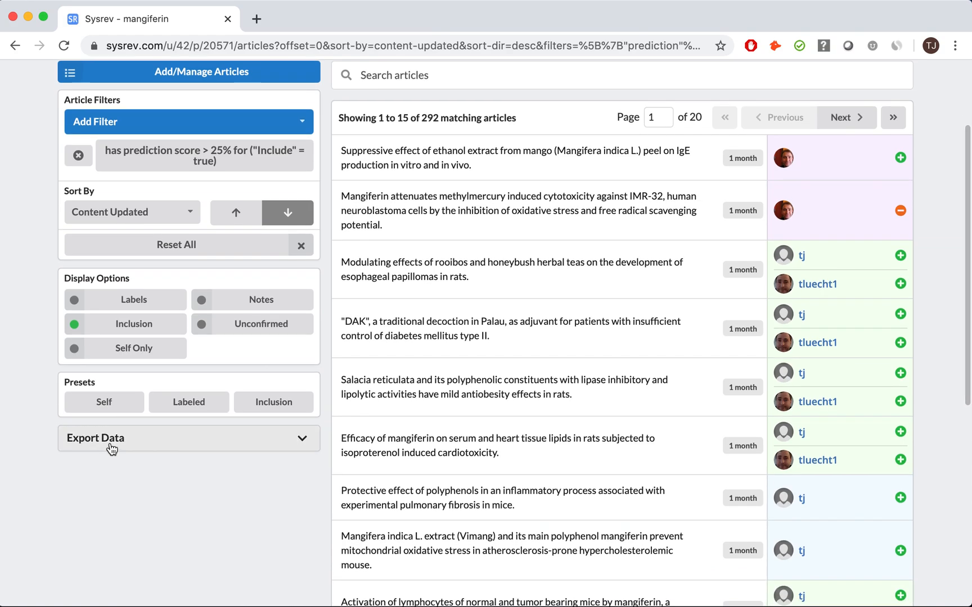
# Download the 292 filtered articles as EndNote XML
pyautogui.click(188, 438)
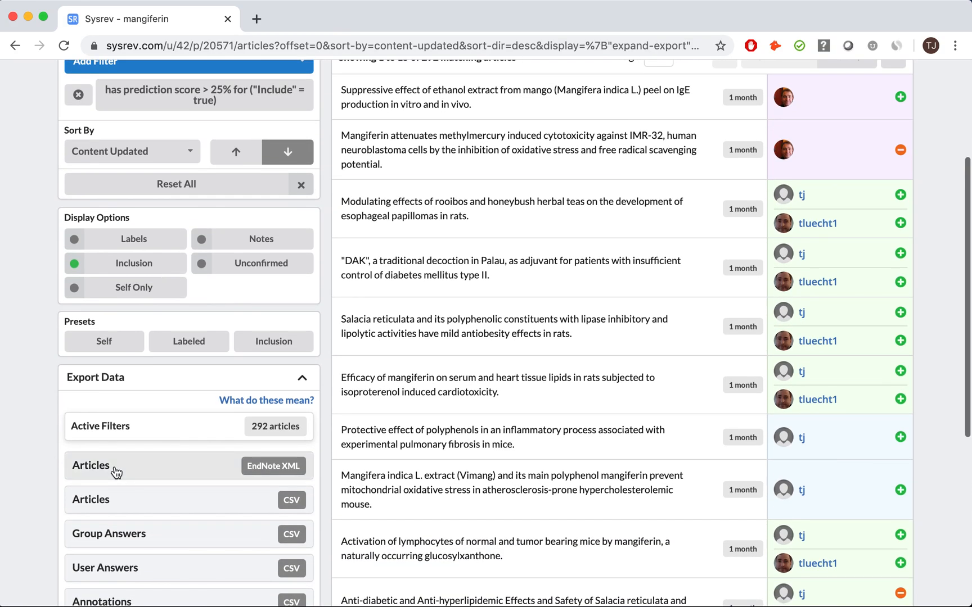
pyautogui.click(272, 466)
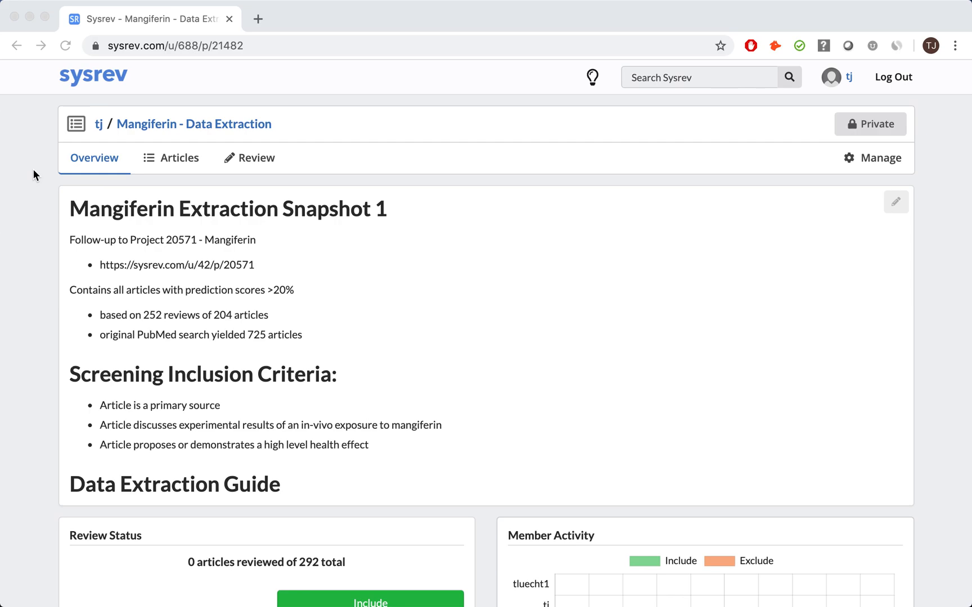
# Open the sources page showing the 292-article EndNote XML source
pyautogui.scroll(-3)
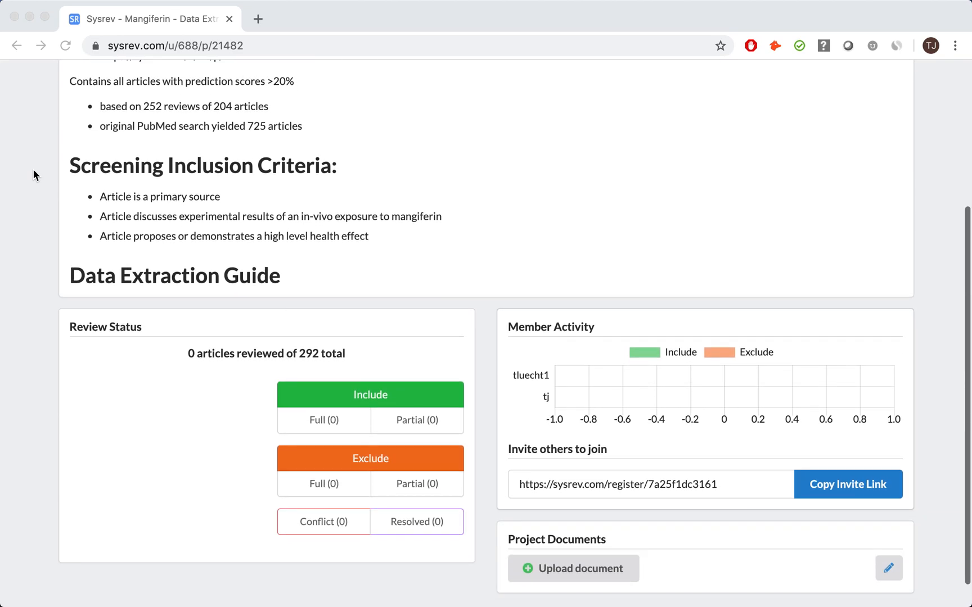
pyautogui.scroll(3)
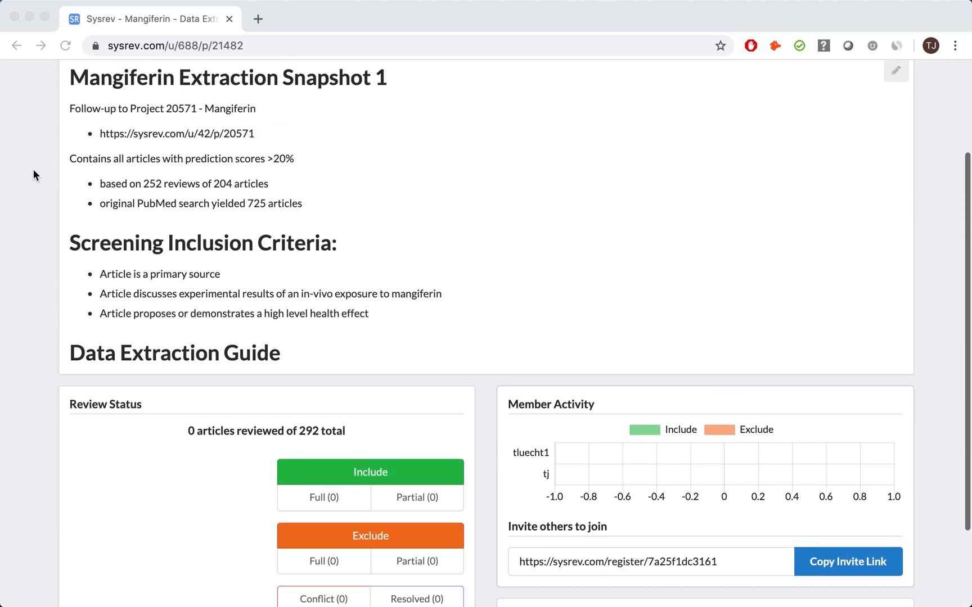
pyautogui.scroll(3)
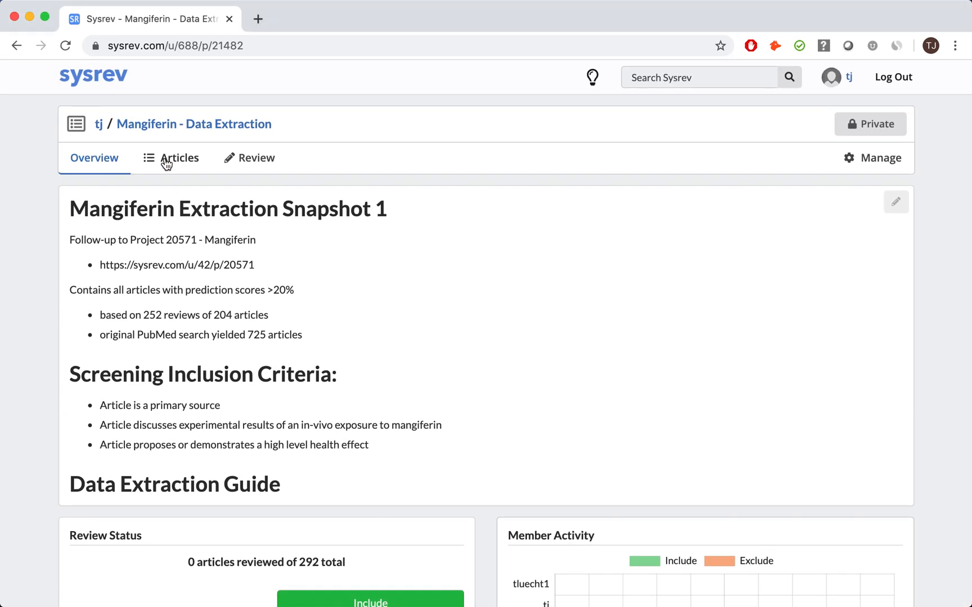
pyautogui.click(180, 158)
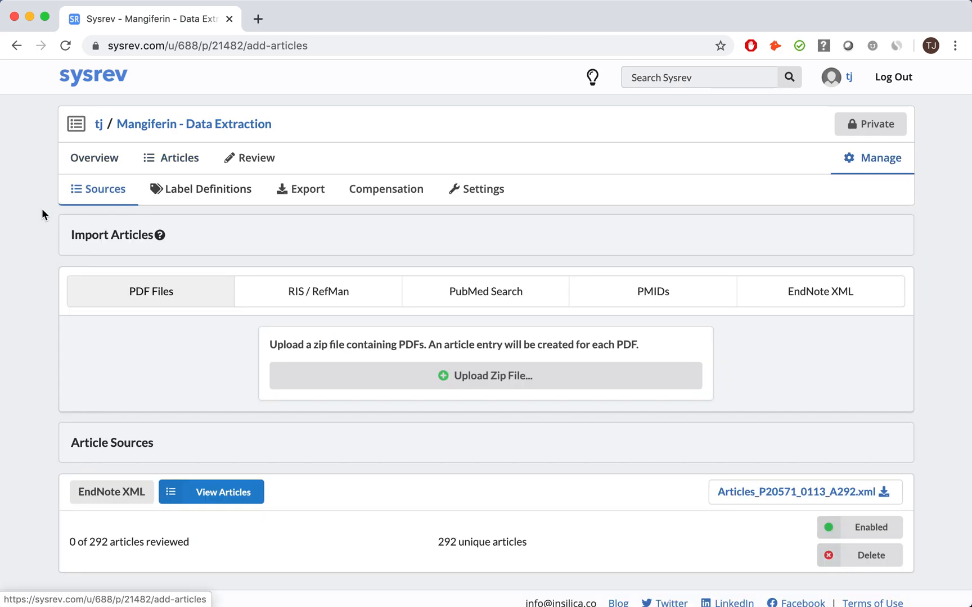
pyautogui.moveTo(51, 210)
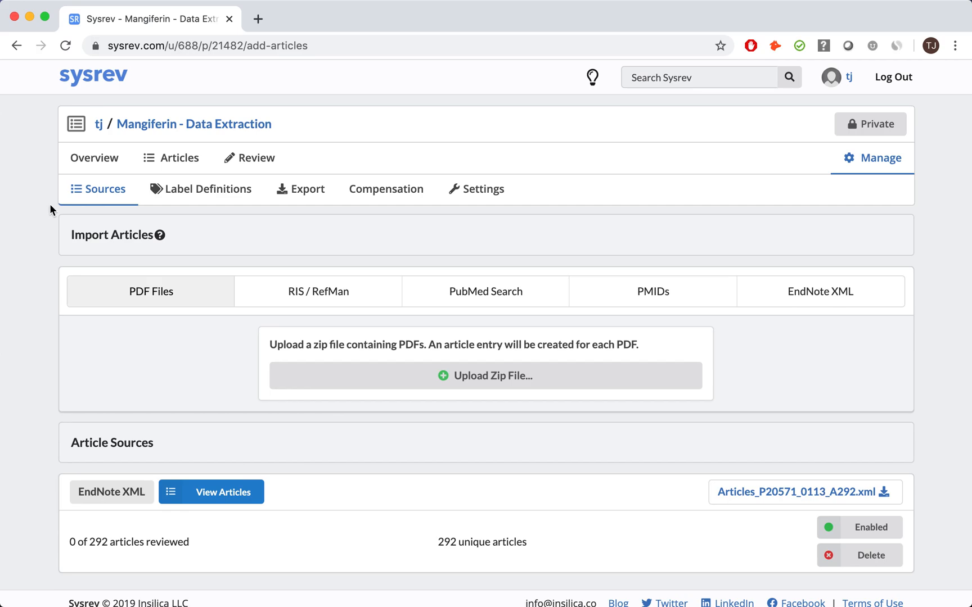
pyautogui.click(256, 157)
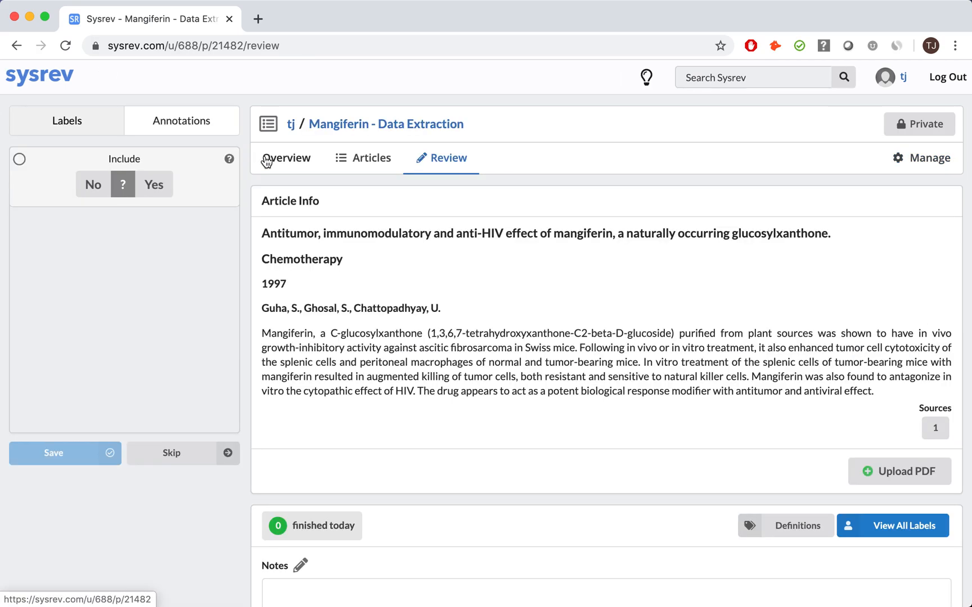
pyautogui.moveTo(121, 229)
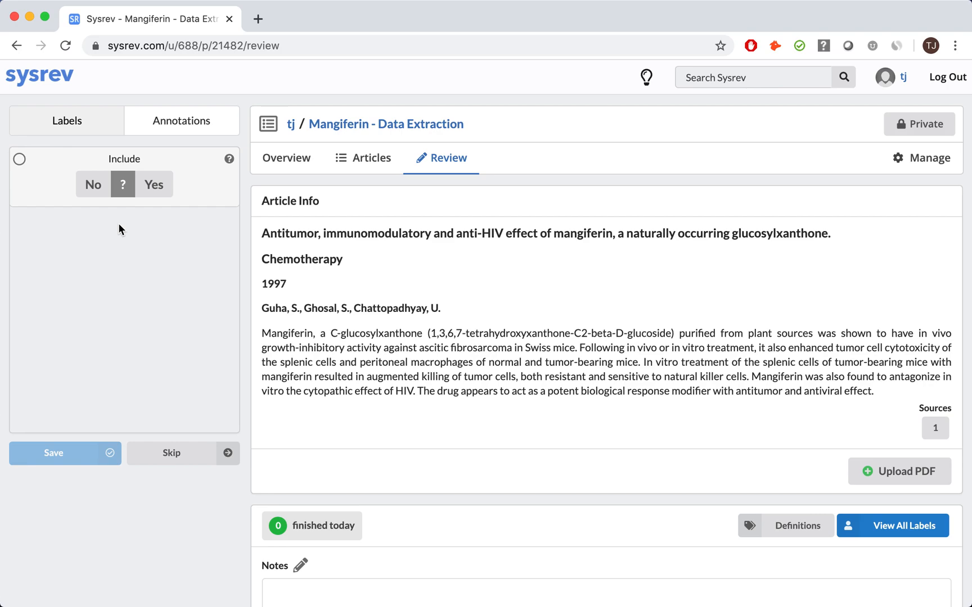
pyautogui.moveTo(544, 170)
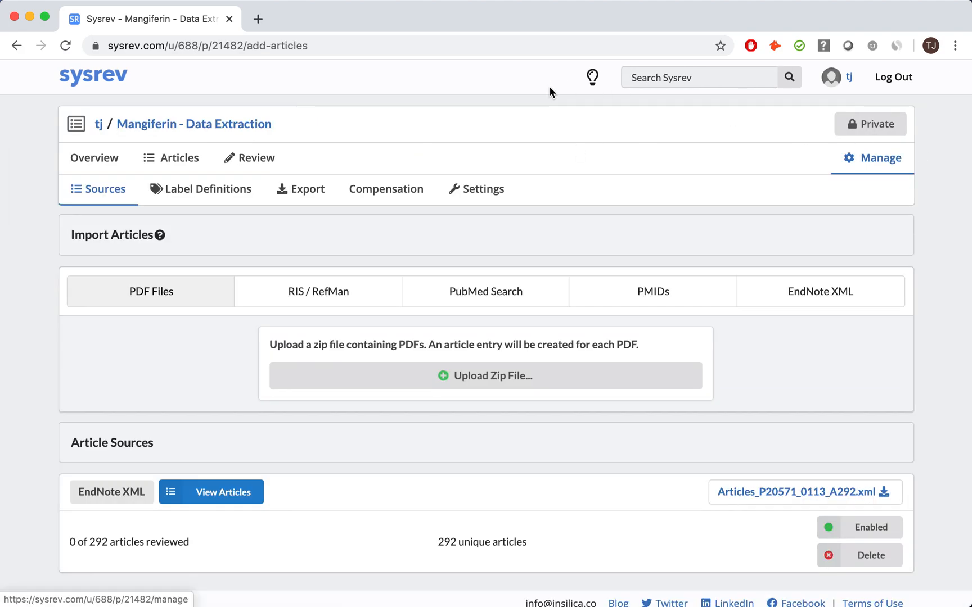
# Show the Label Definitions page, listing only the default Include label
pyautogui.click(208, 189)
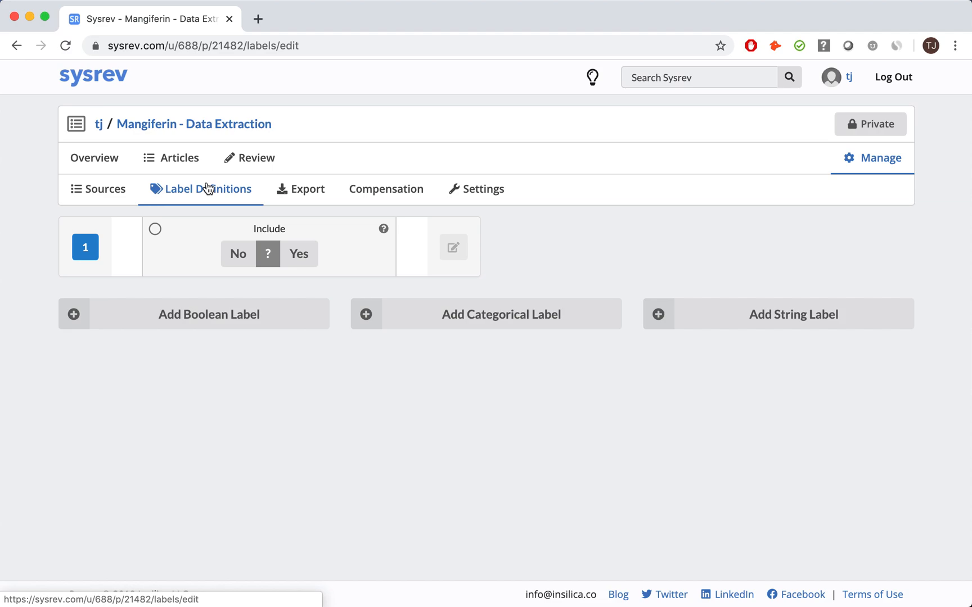
pyautogui.moveTo(268, 205)
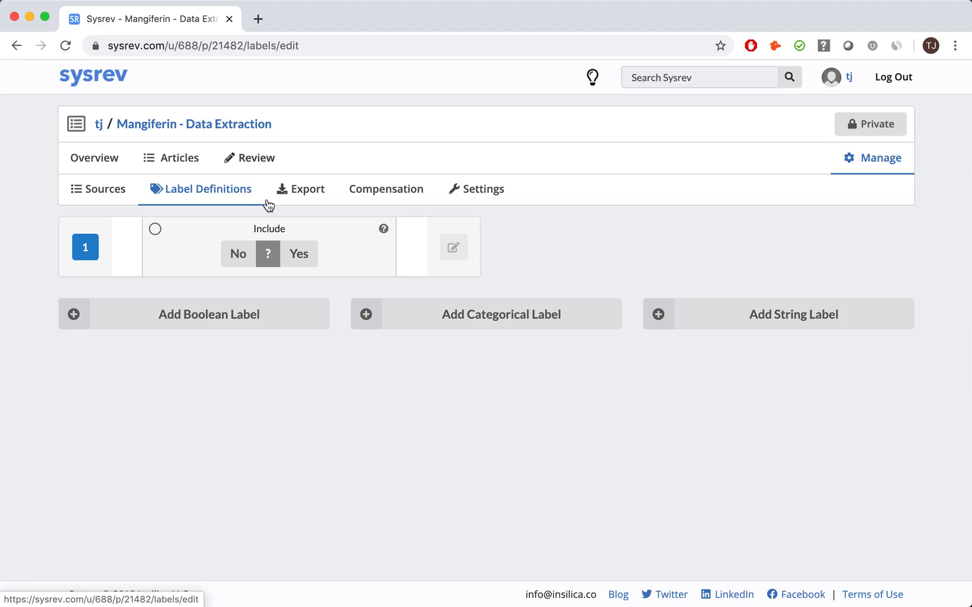
pyautogui.moveTo(574, 315)
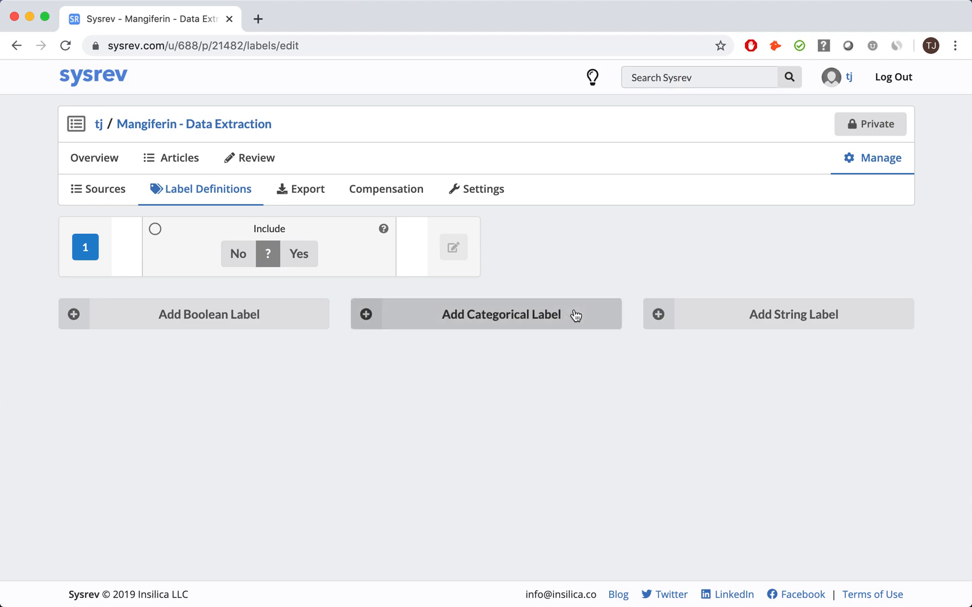
pyautogui.moveTo(871, 315)
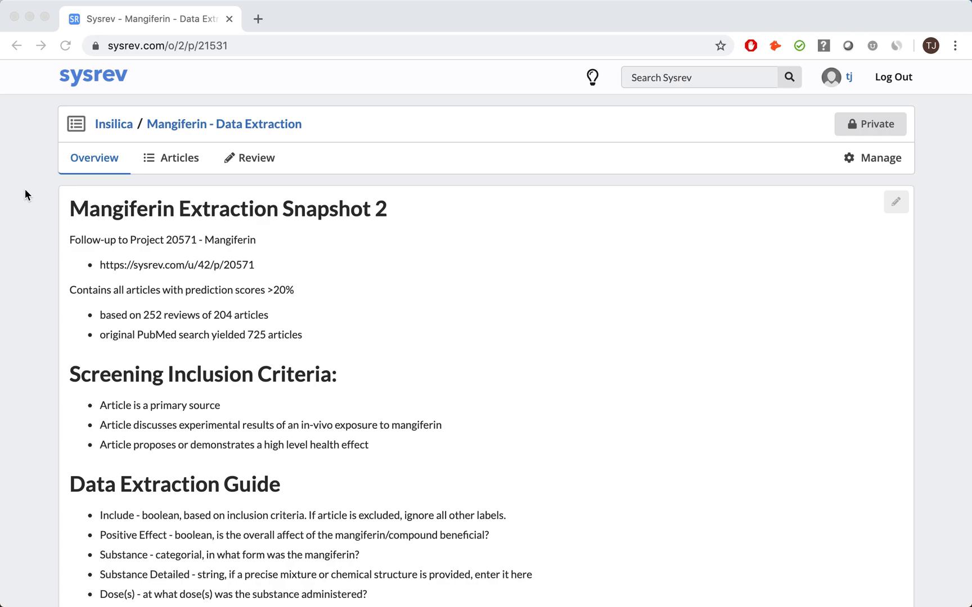
pyautogui.moveTo(878, 154)
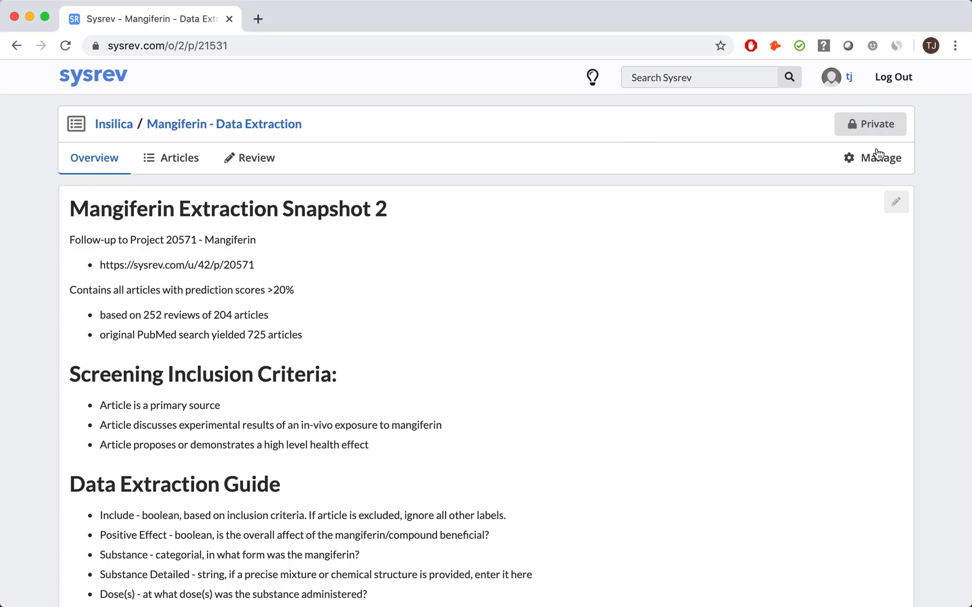
# View the Snapshot 2 label definitions, scrolling past Substance, Species, Organ and Disease
pyautogui.click(880, 158)
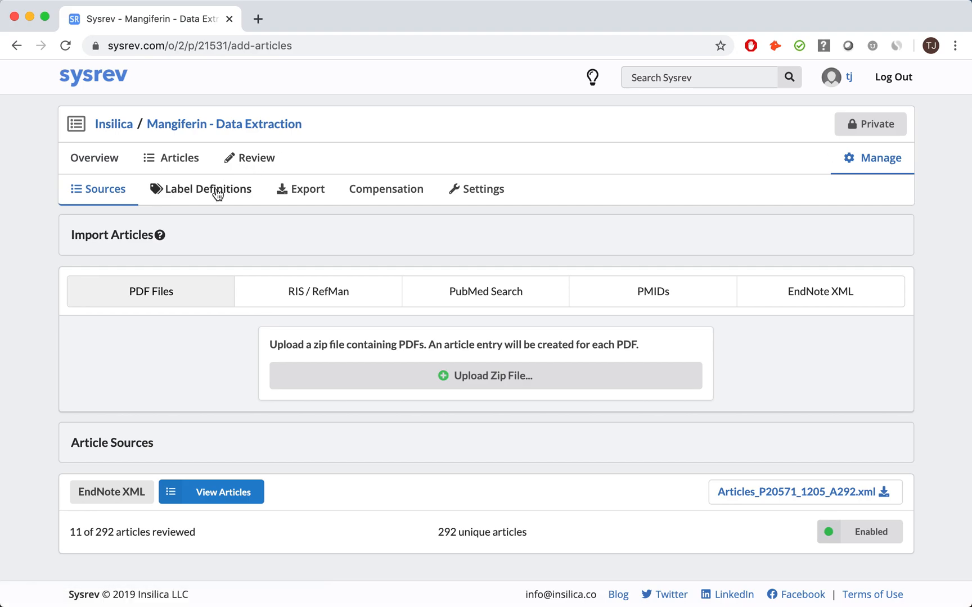
pyautogui.click(208, 189)
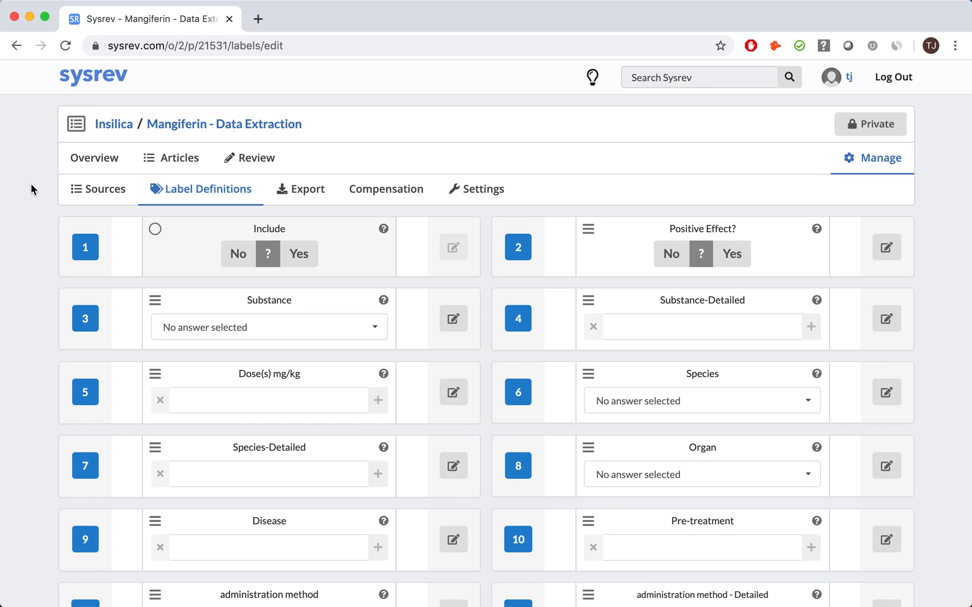
pyautogui.scroll(-3)
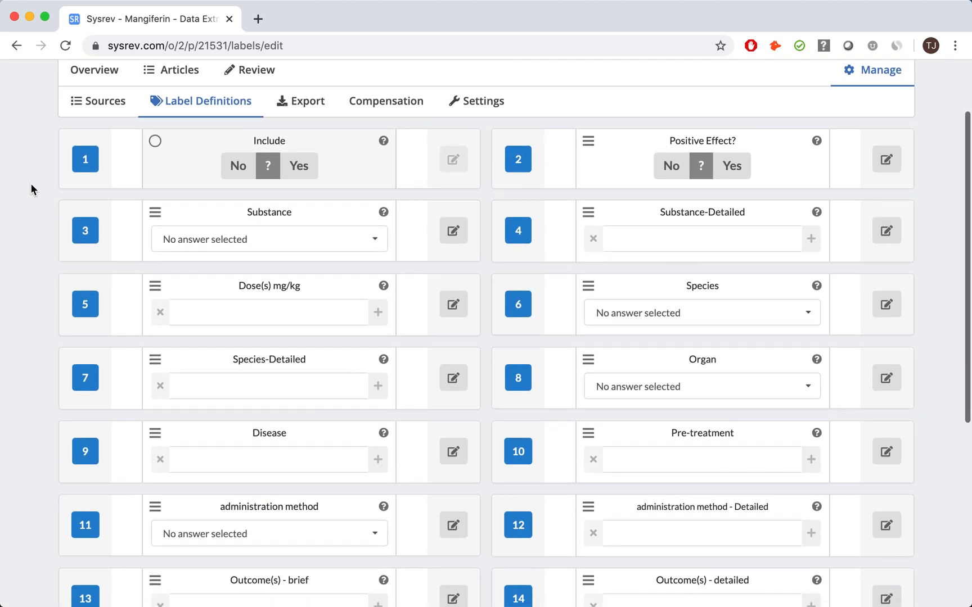
pyautogui.moveTo(563, 292)
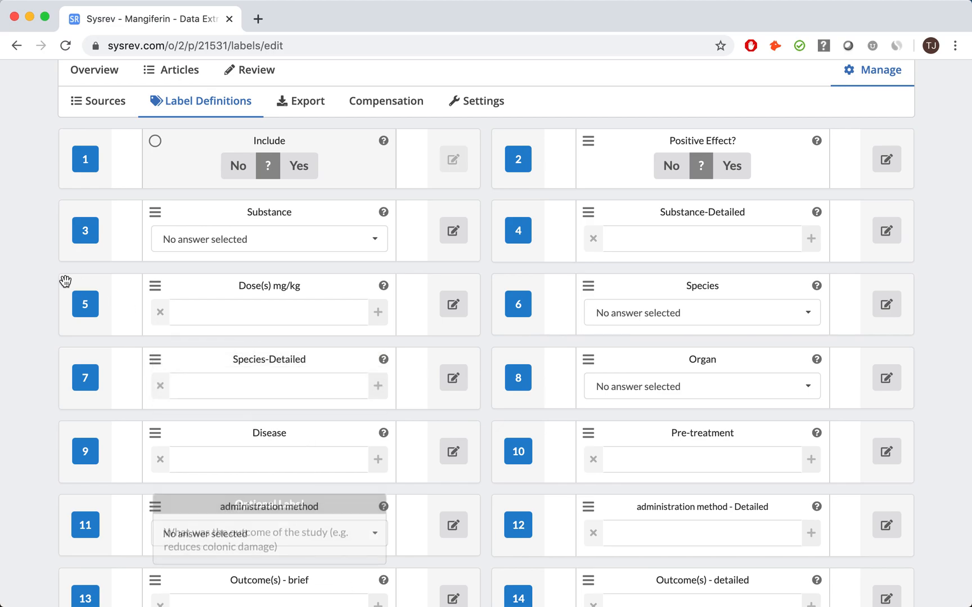
pyautogui.moveTo(42, 283)
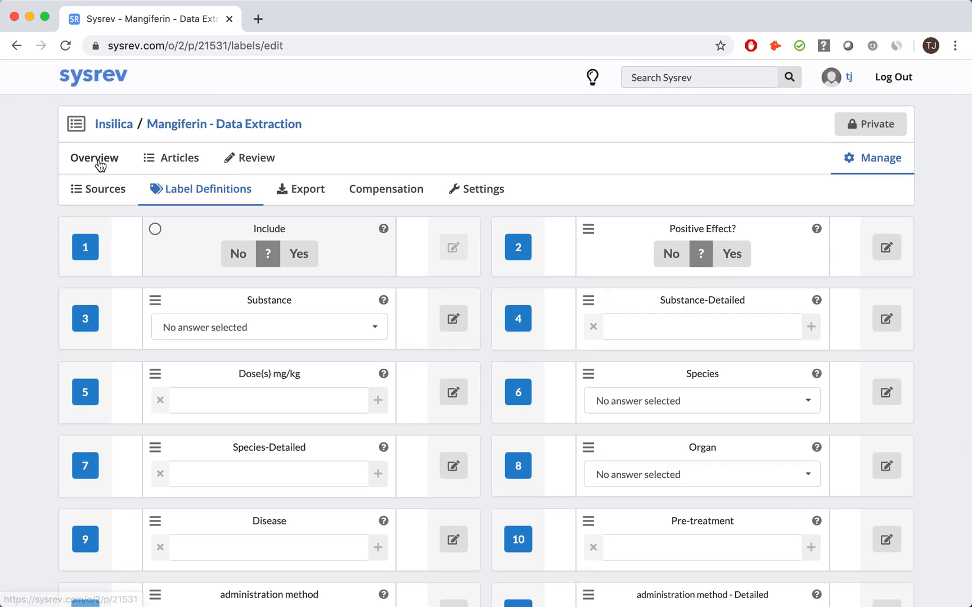
# Return to the project Overview with its inclusion criteria and extraction guide
pyautogui.click(93, 157)
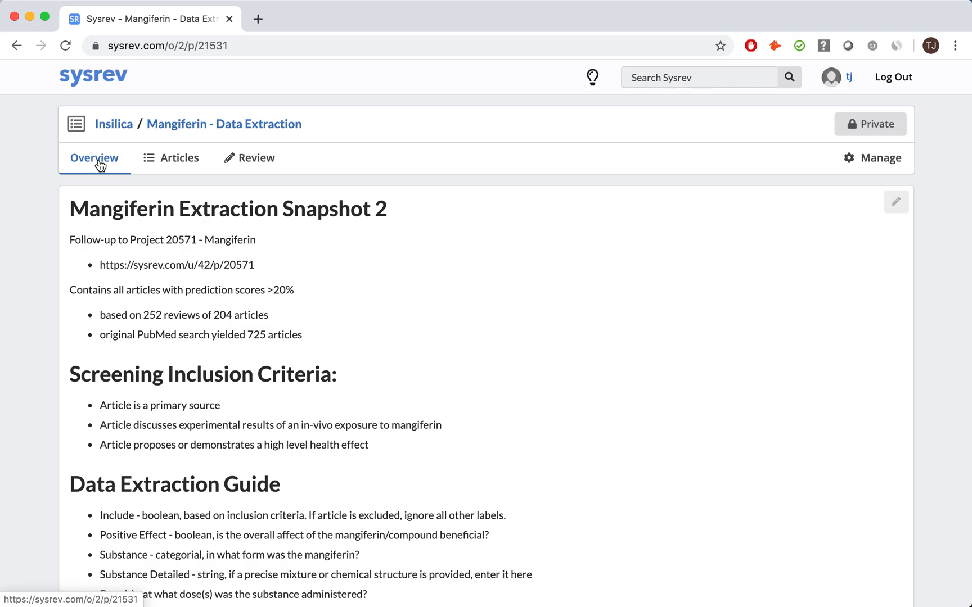
pyautogui.moveTo(53, 207)
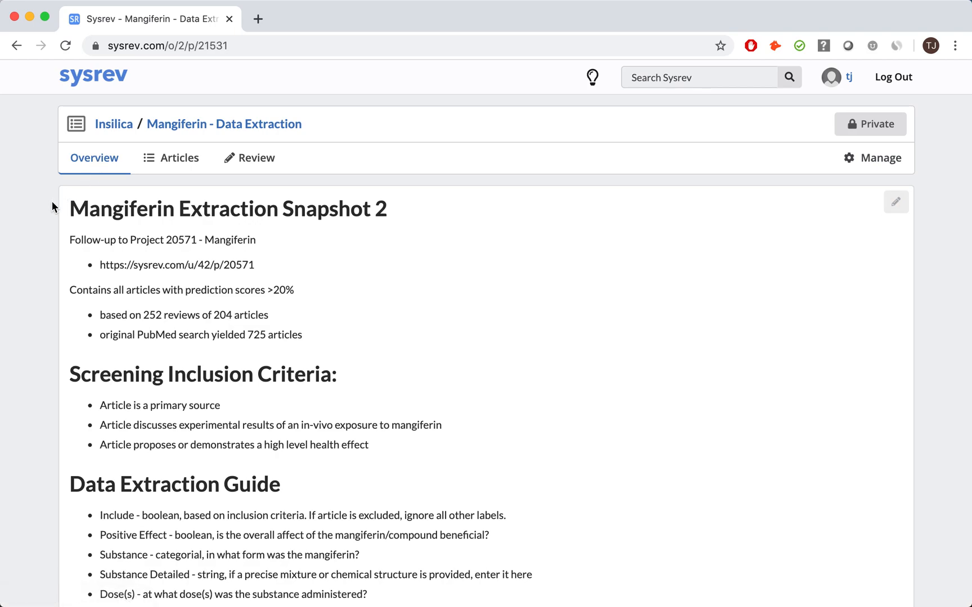
# Scroll down the Snapshot 2 overview to reach the Compensated Data Extraction project
pyautogui.scroll(-3)
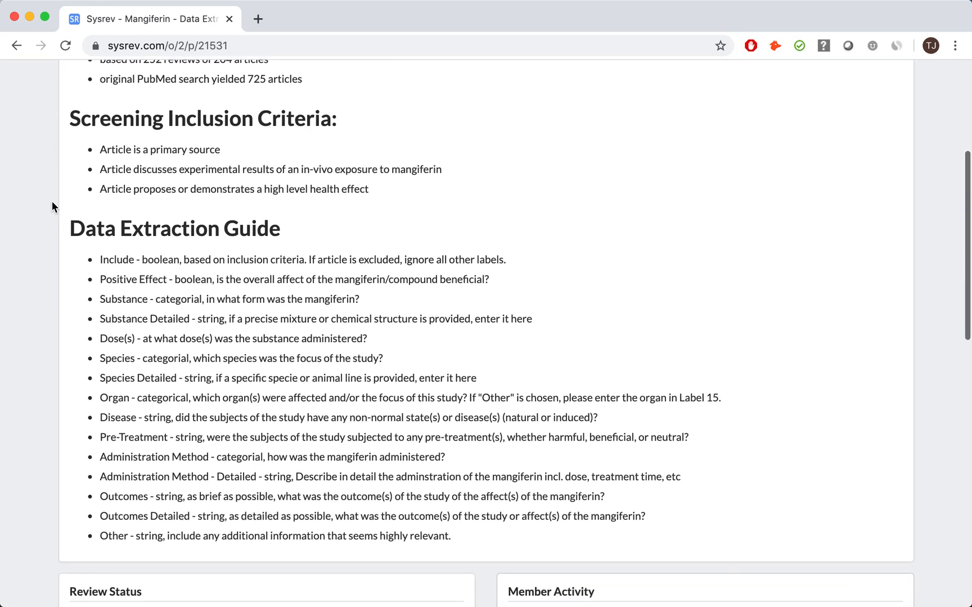
pyautogui.scroll(-3)
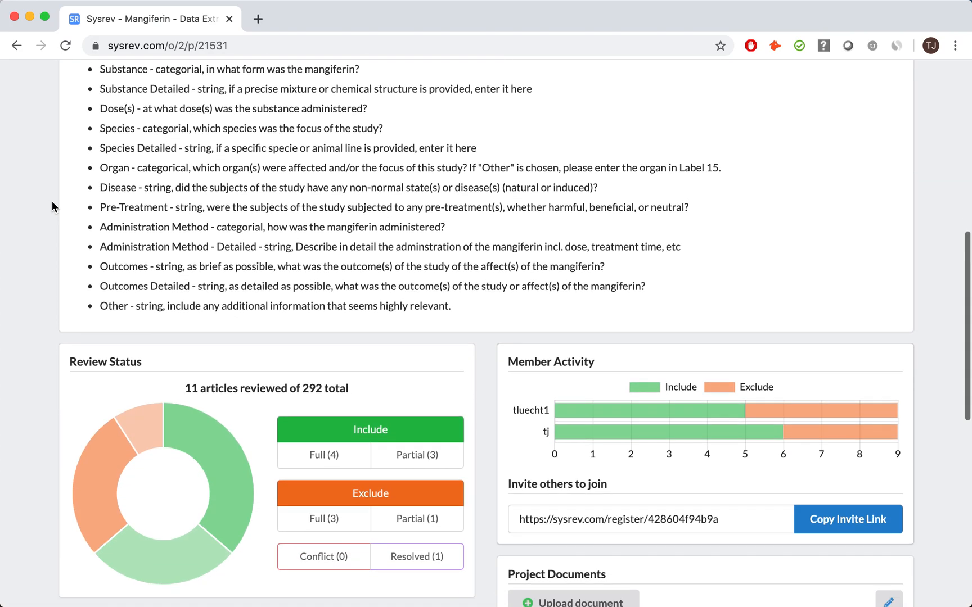
pyautogui.scroll(-3)
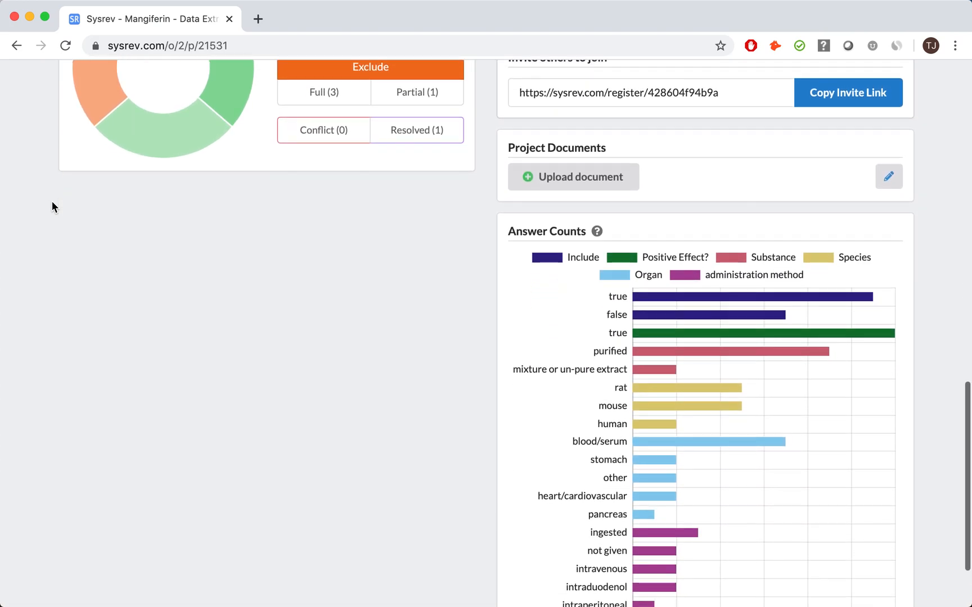
pyautogui.scroll(-3)
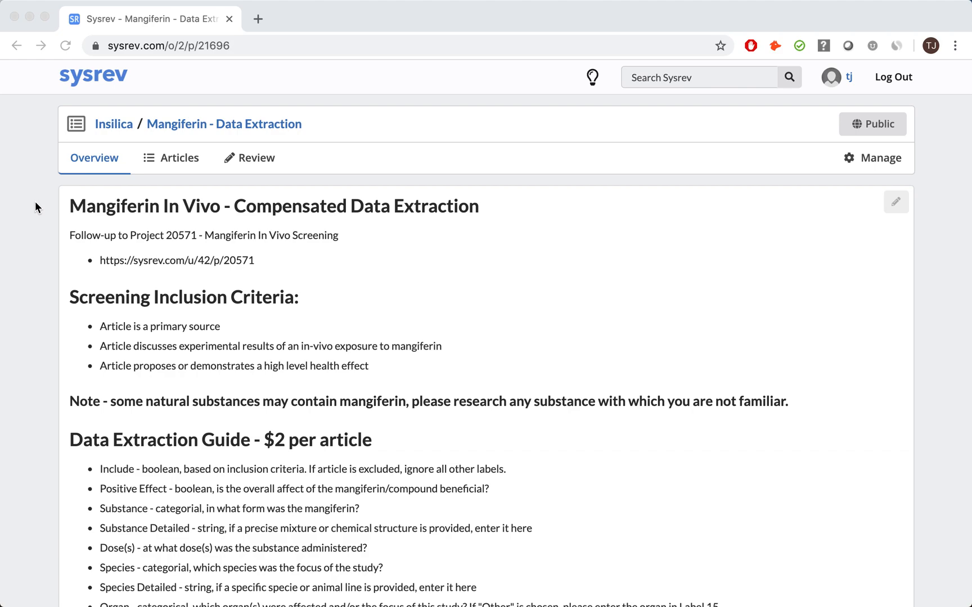
pyautogui.moveTo(220, 82)
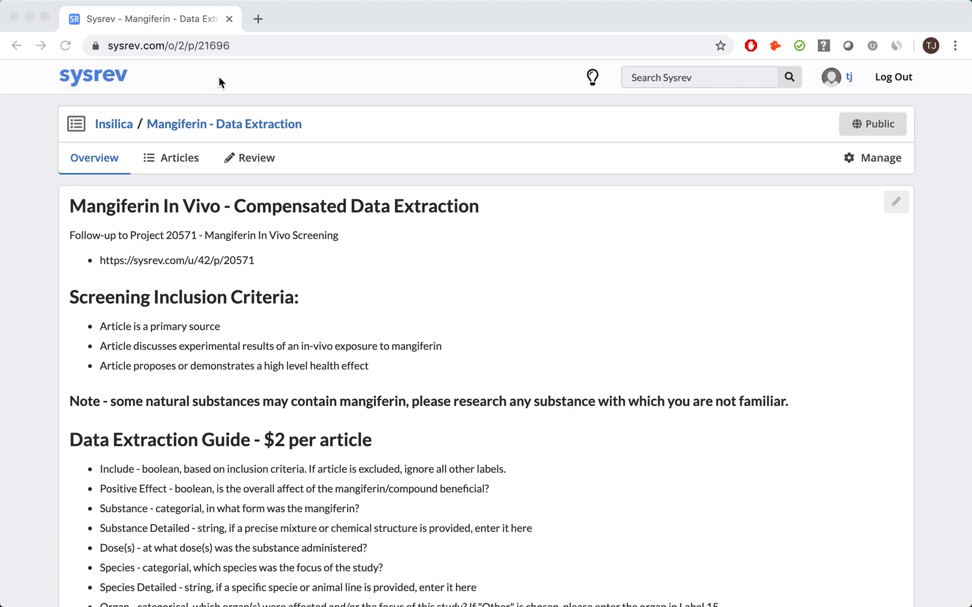
pyautogui.moveTo(221, 112)
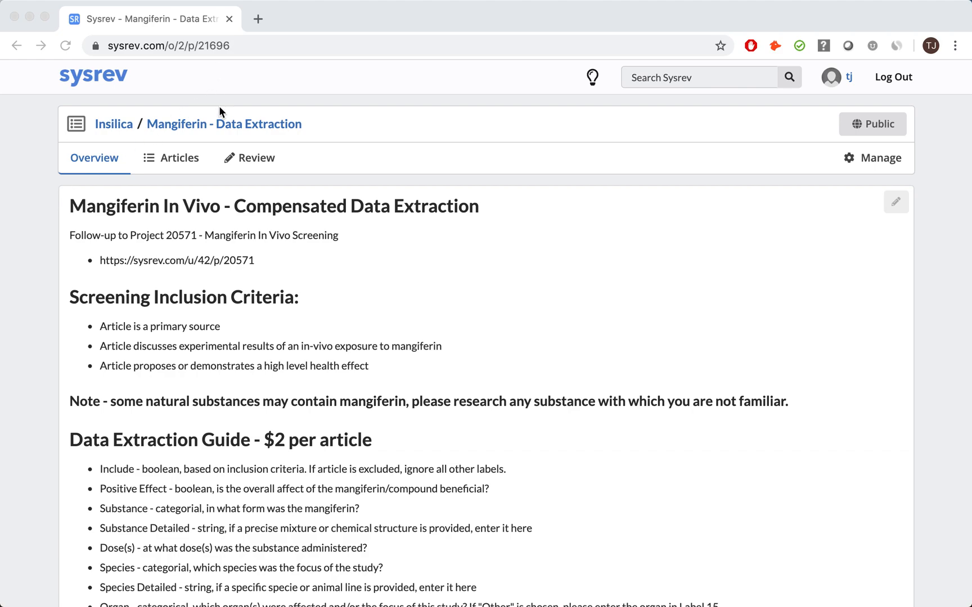
pyautogui.moveTo(226, 186)
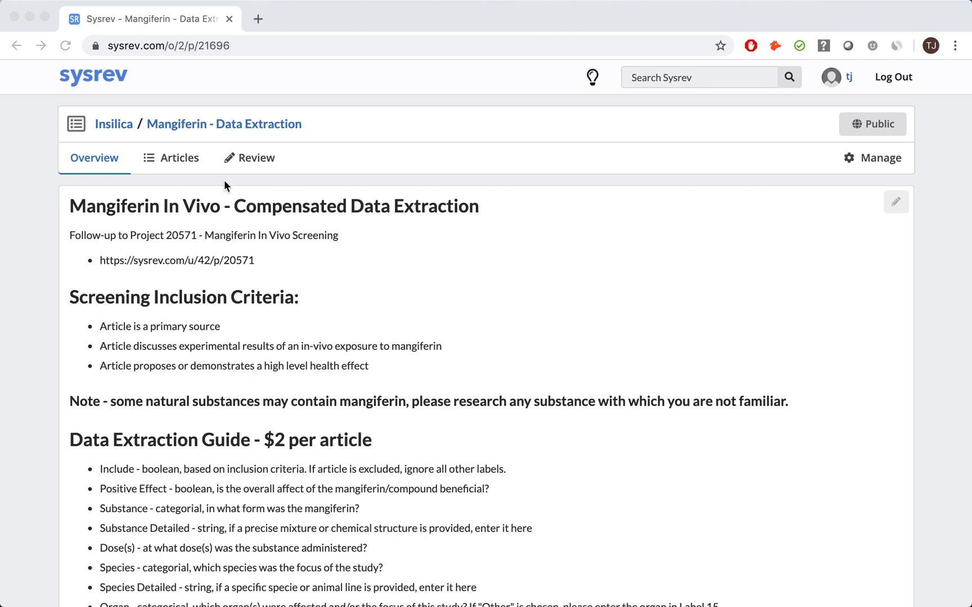
pyautogui.moveTo(769, 127)
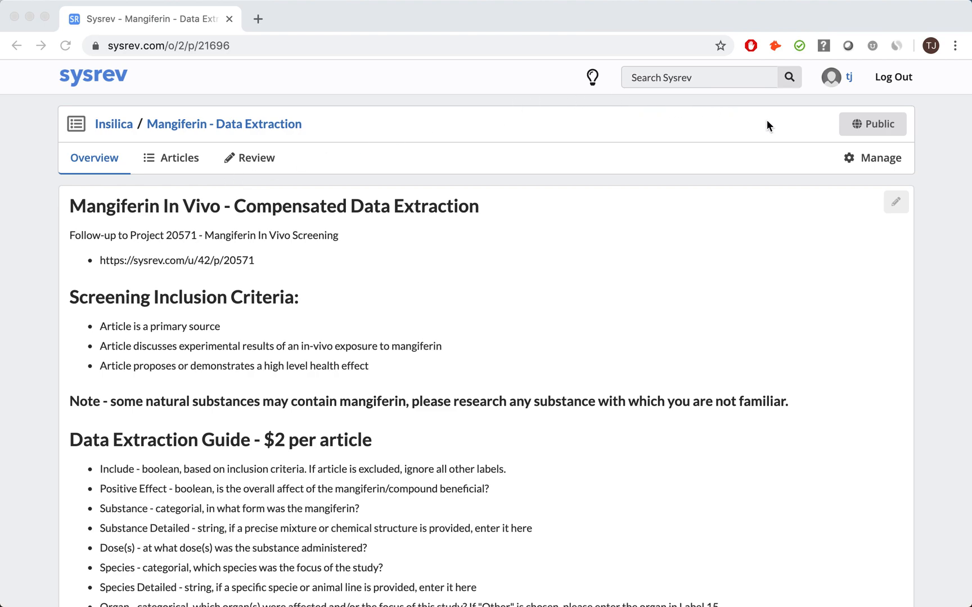
pyautogui.moveTo(282, 73)
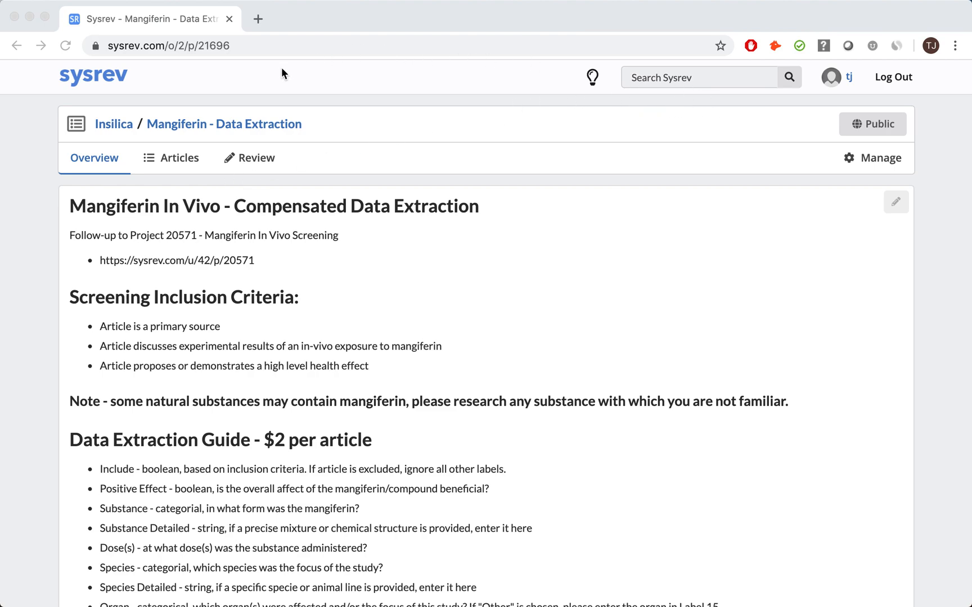
pyautogui.moveTo(26, 147)
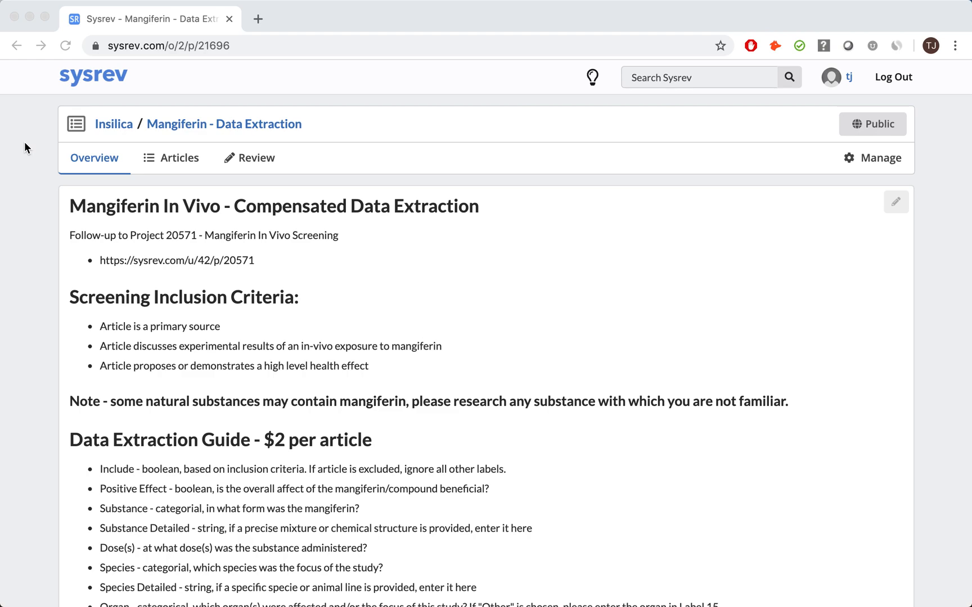
pyautogui.moveTo(60, 317)
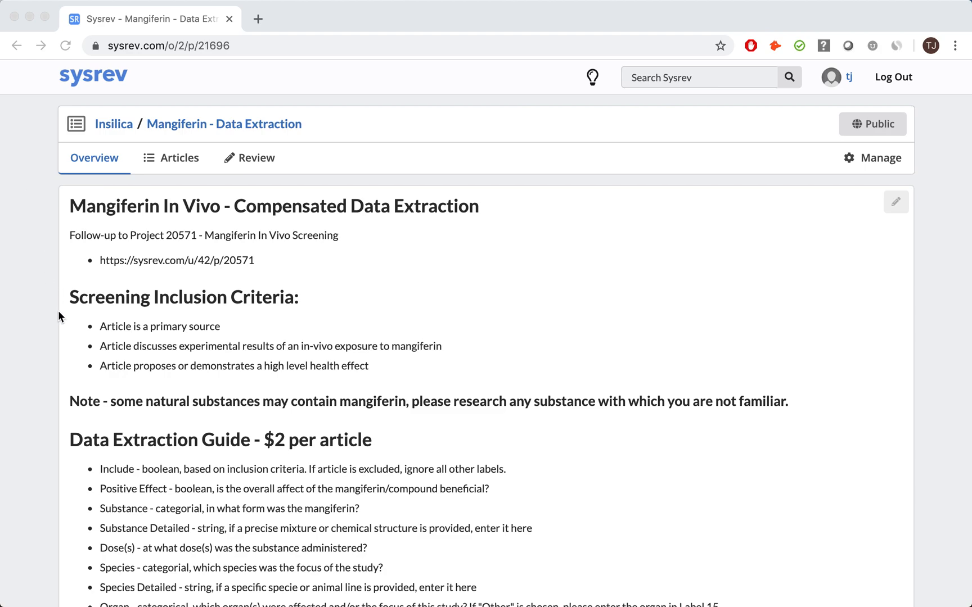
# Scroll the overview past the Data Extraction Guide to Review Status and Member Activity
pyautogui.scroll(-3)
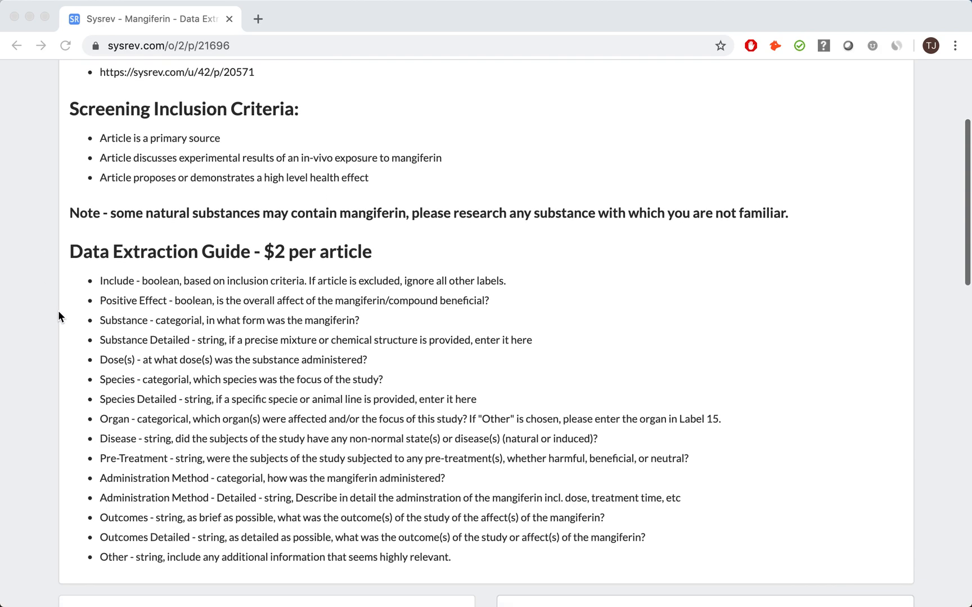
pyautogui.scroll(-3)
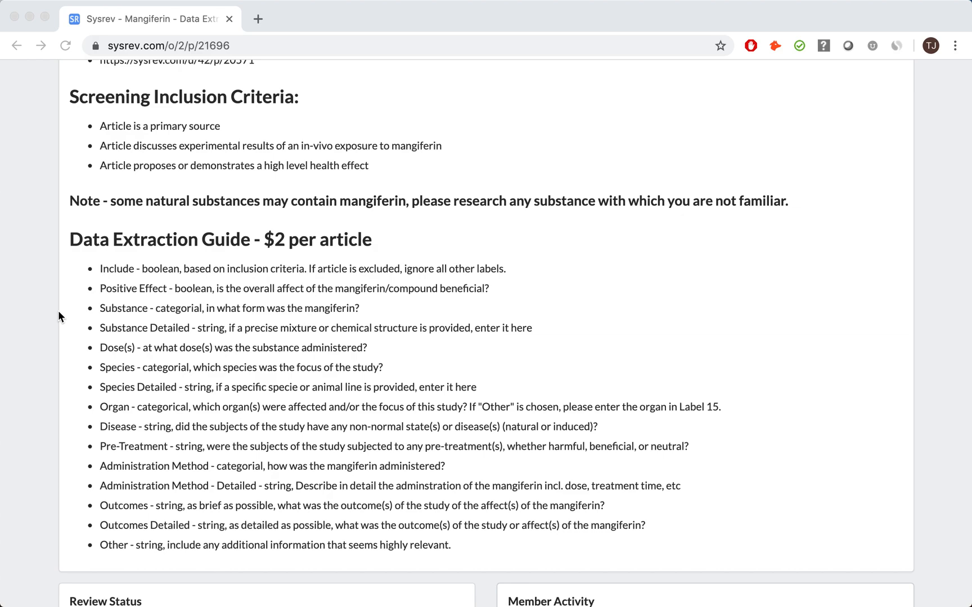
# Scroll further to see 292 of 292 articles reviewed and the Answer Counts section
pyautogui.scroll(-3)
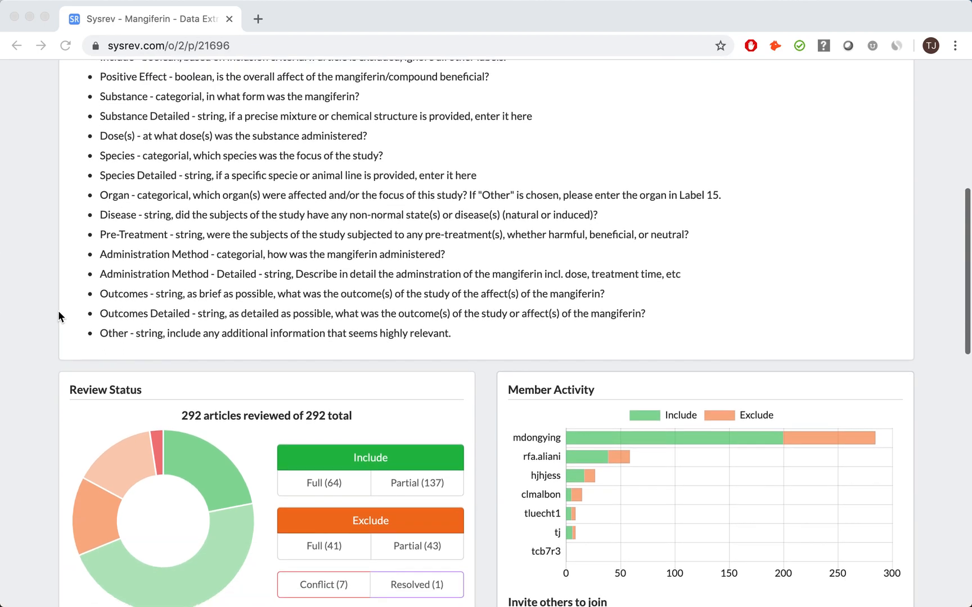
pyautogui.scroll(-3)
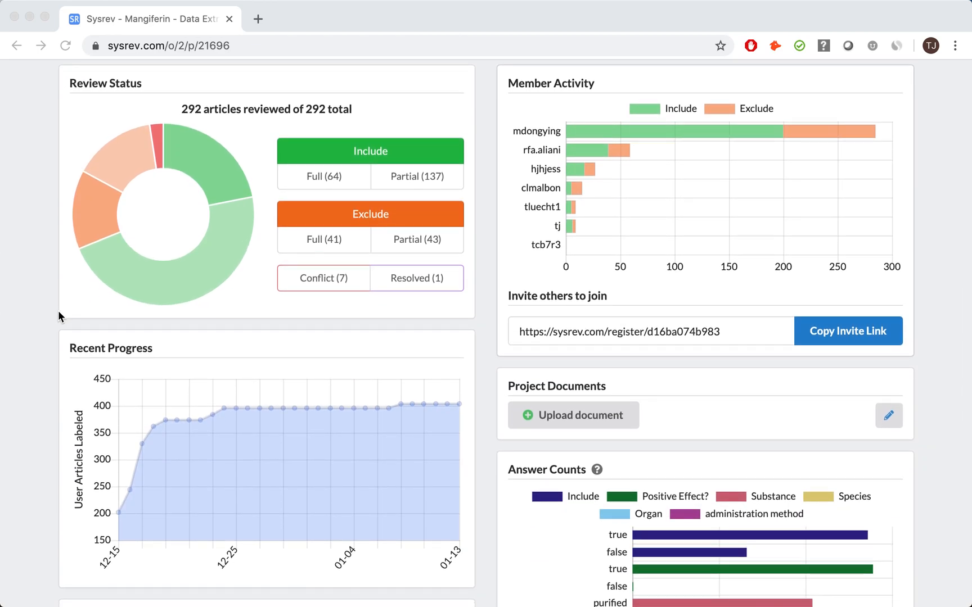
pyautogui.moveTo(236, 125)
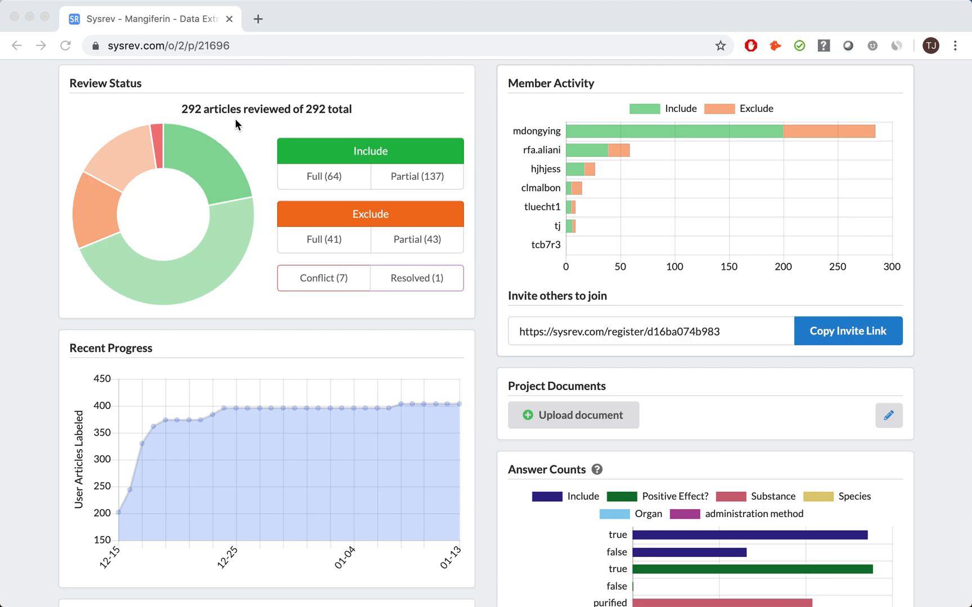
pyautogui.moveTo(269, 195)
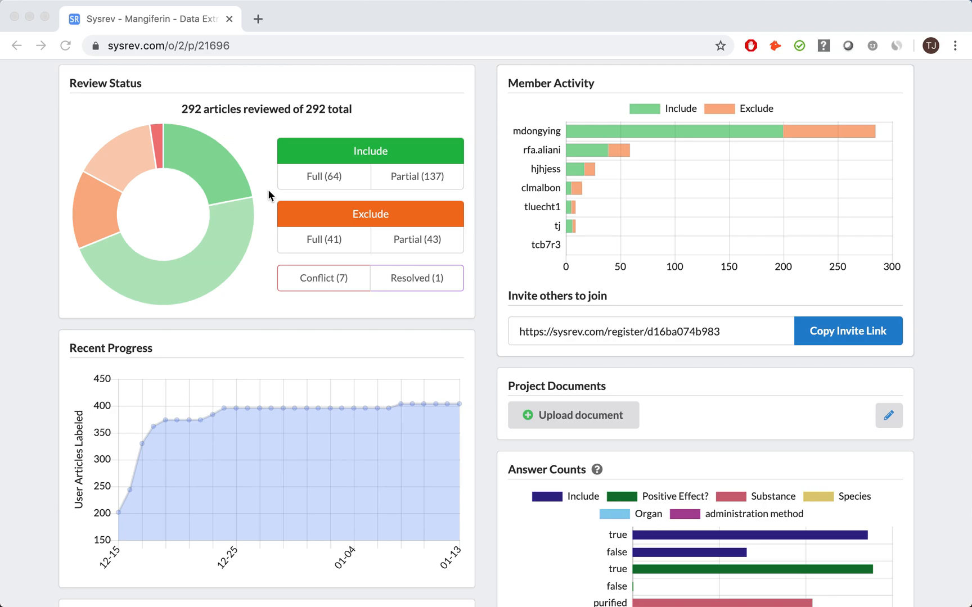
pyautogui.moveTo(276, 249)
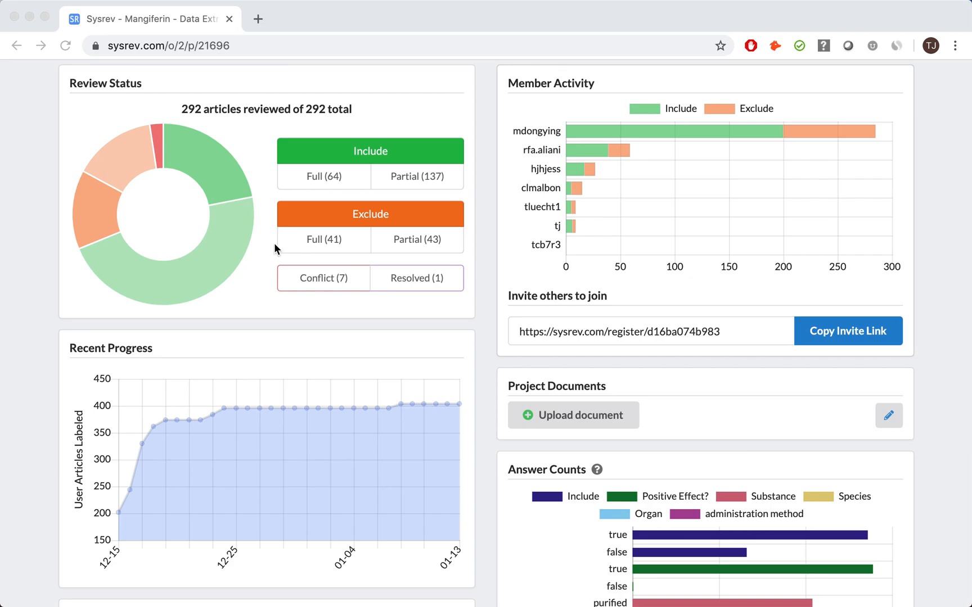
pyautogui.moveTo(269, 346)
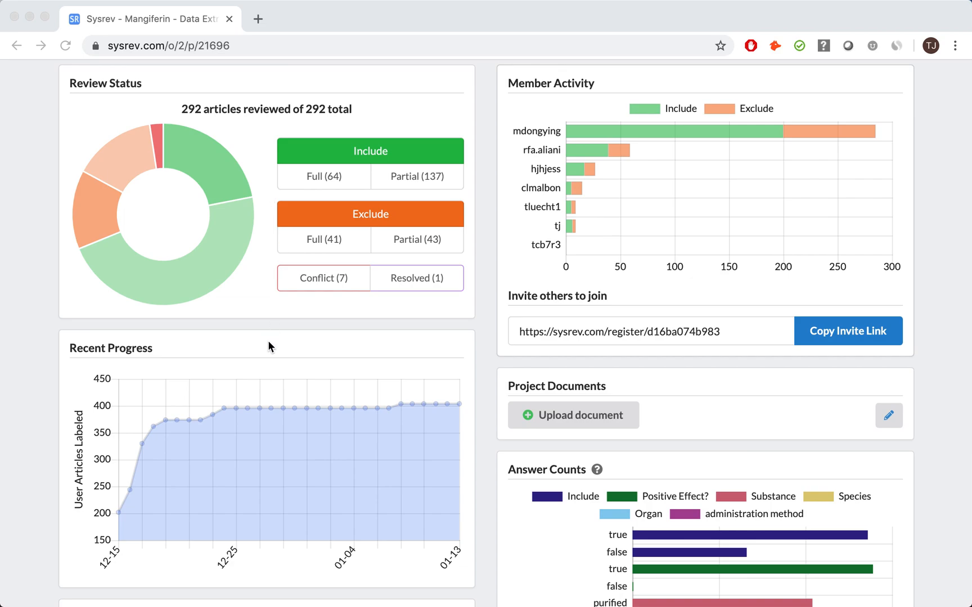
# Scroll to Label Predictions, Prediction Histograms and the fuller Answer Counts chart
pyautogui.scroll(-3)
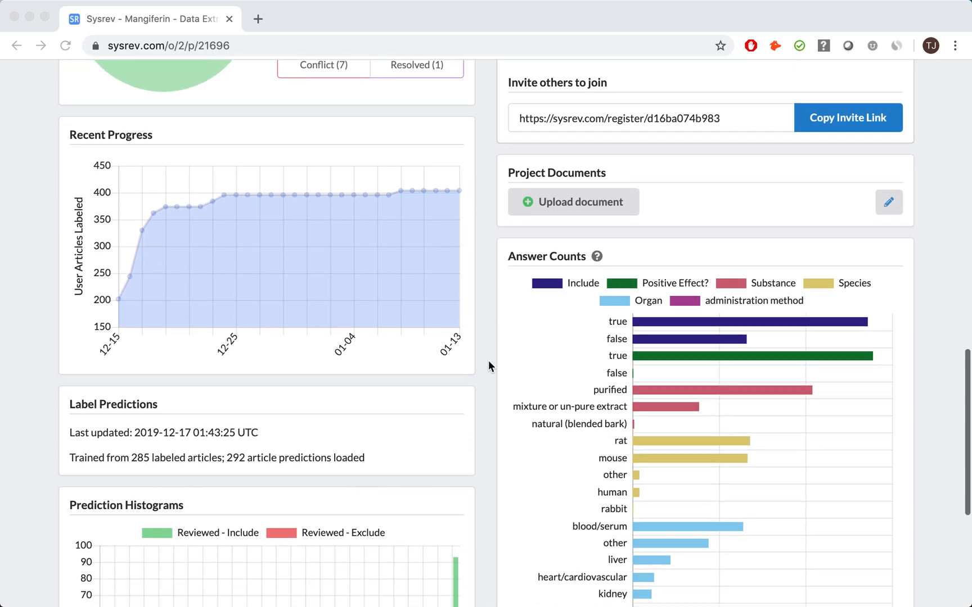
pyautogui.scroll(-3)
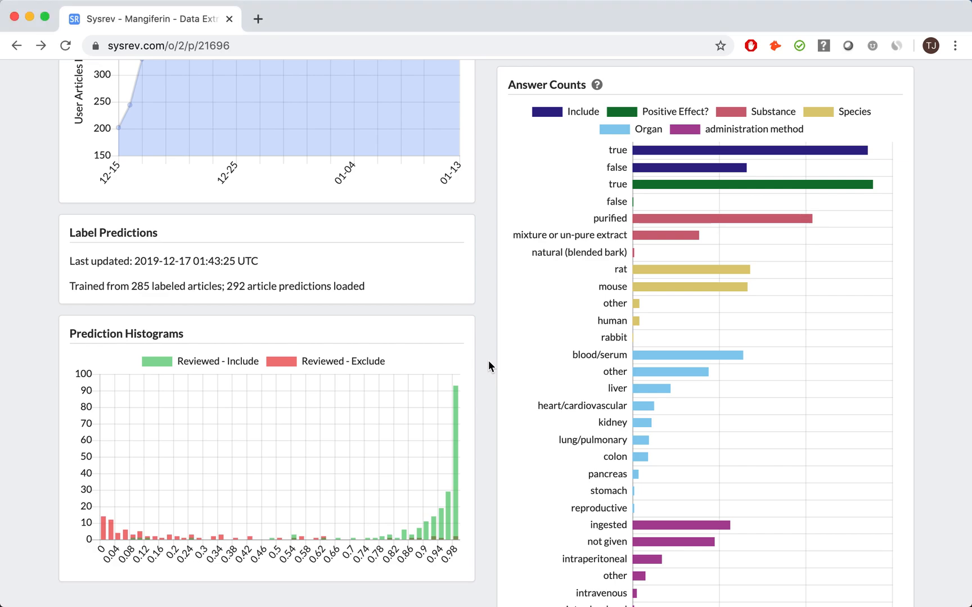
pyautogui.moveTo(645, 388)
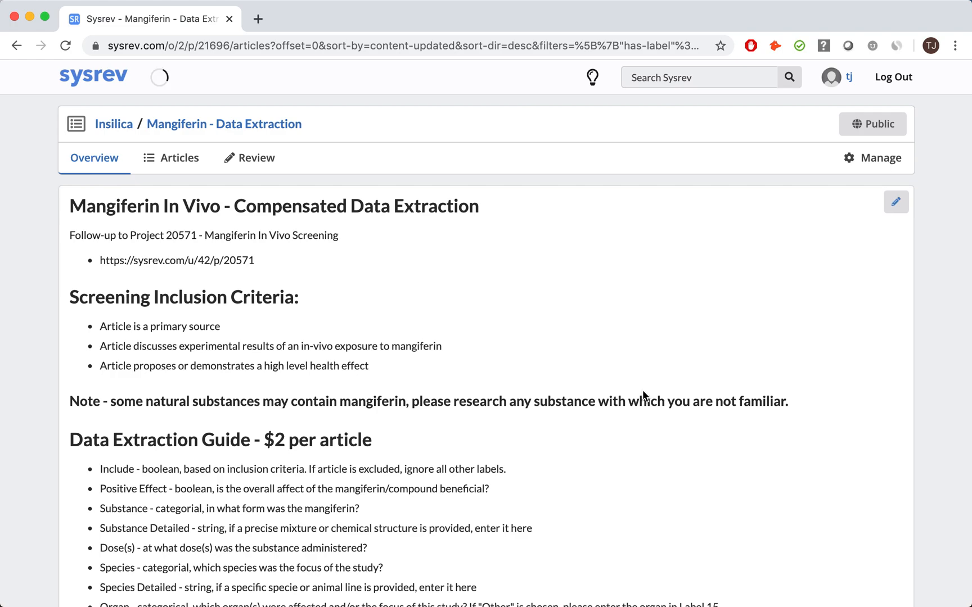
# Filter the article list to the 34 articles with Organ = liver via the Answer Counts chart
pyautogui.click(180, 157)
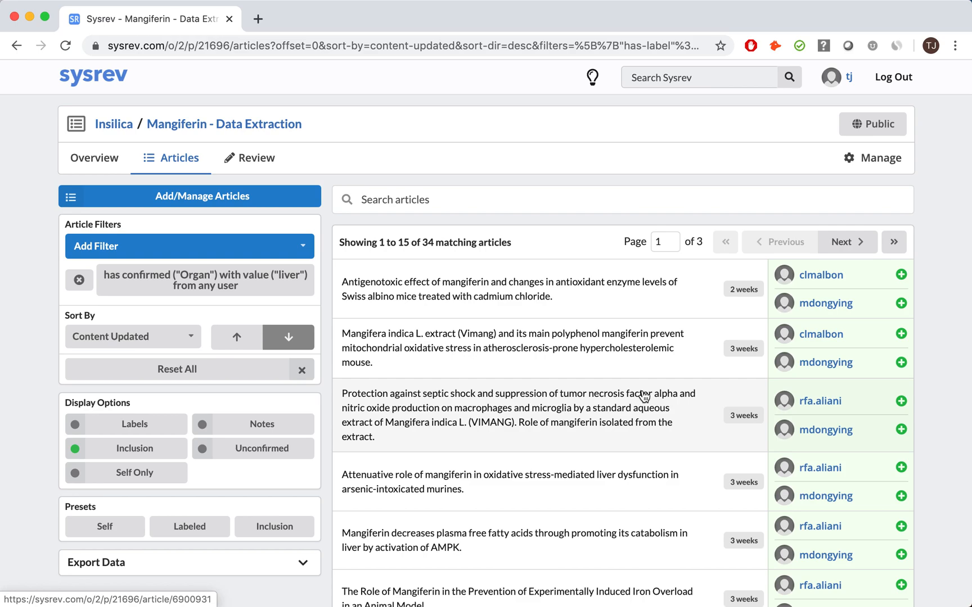
pyautogui.moveTo(299, 291)
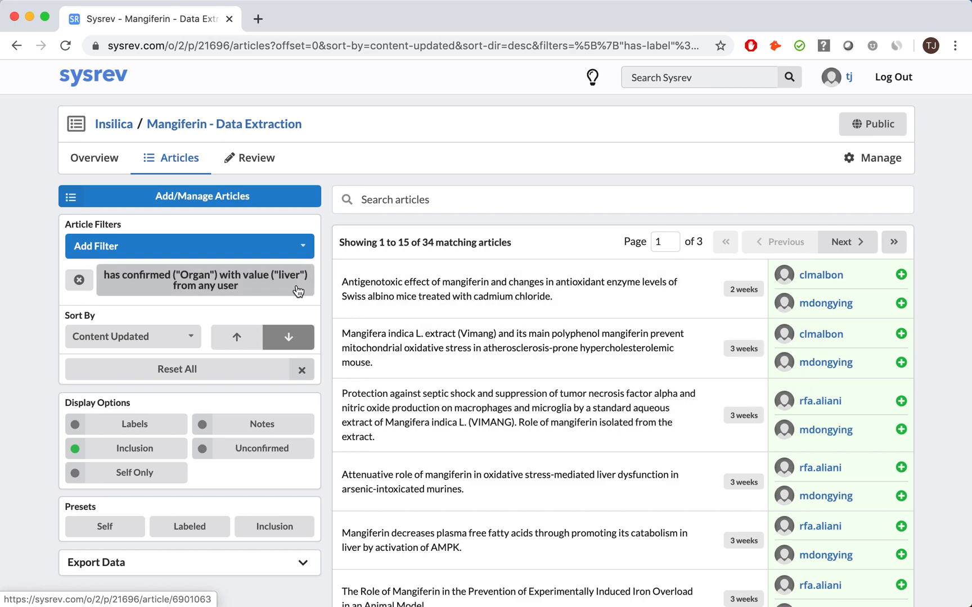
pyautogui.moveTo(198, 285)
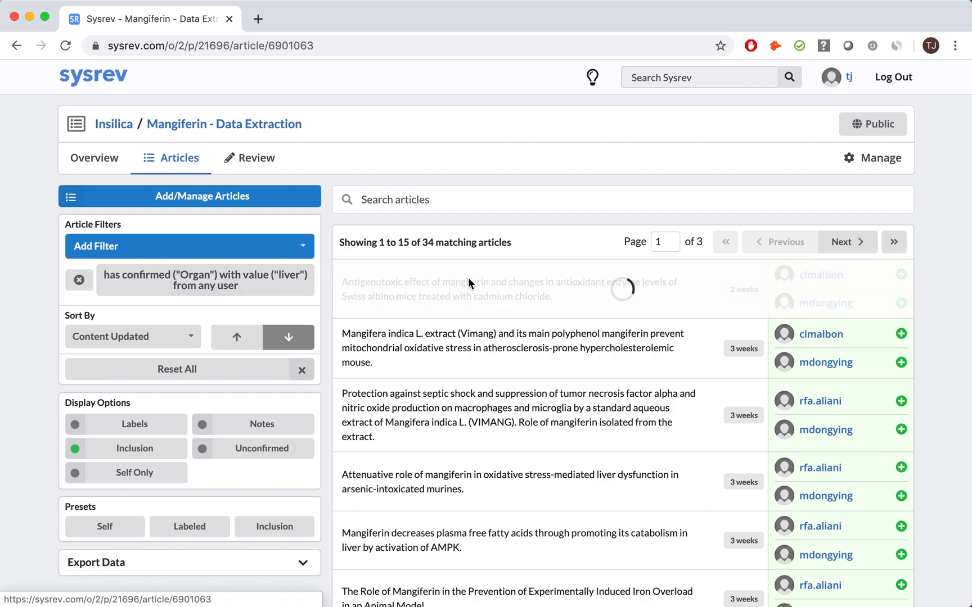
# Open the cadmium chloride antigenotoxic article and view both reviewers' liver organ labels
pyautogui.click(508, 289)
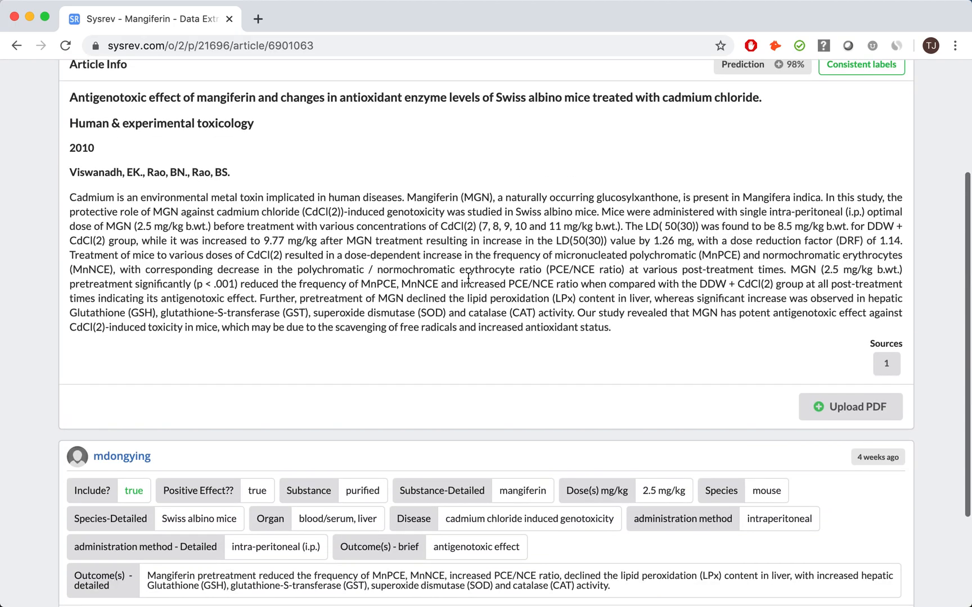
pyautogui.scroll(-3)
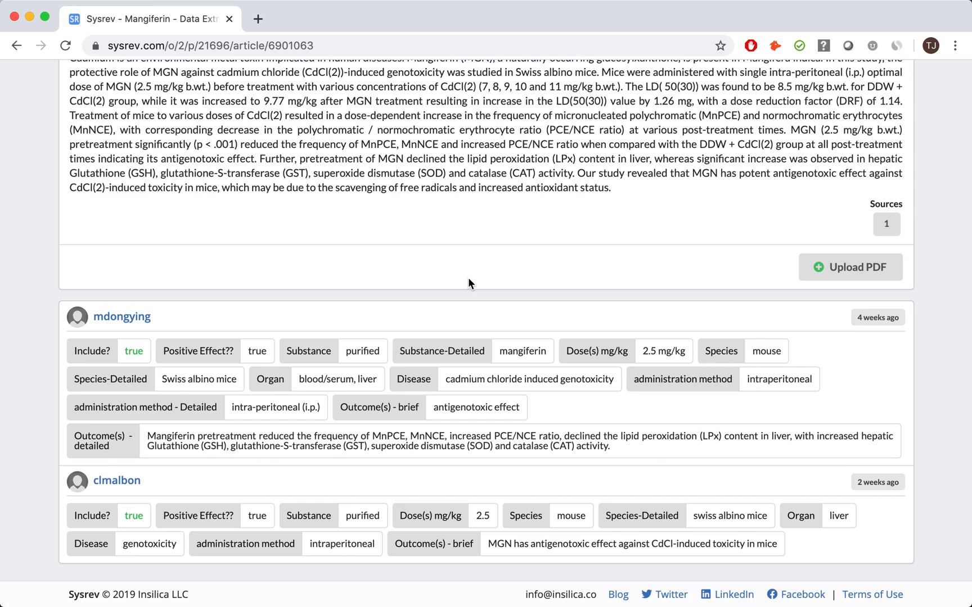
pyautogui.scroll(3)
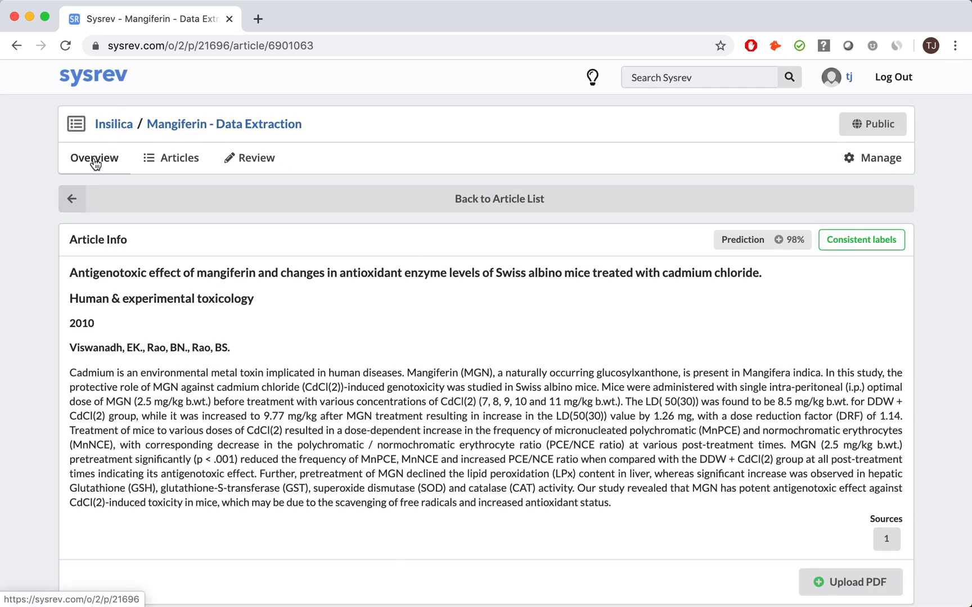
# Go back to the Overview and view 292 of 292 reviewed plus member activity charts
pyautogui.click(94, 158)
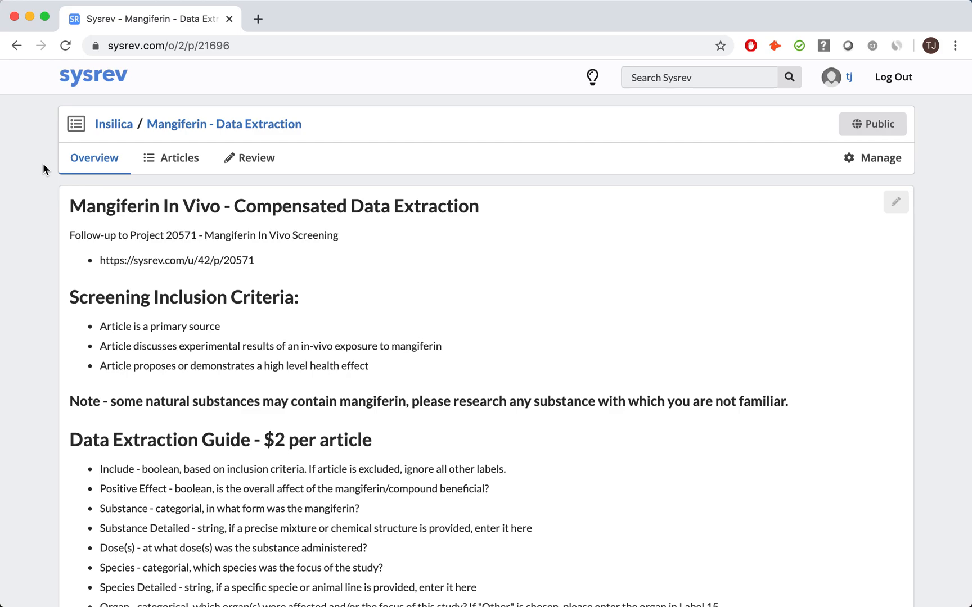
pyautogui.scroll(-3)
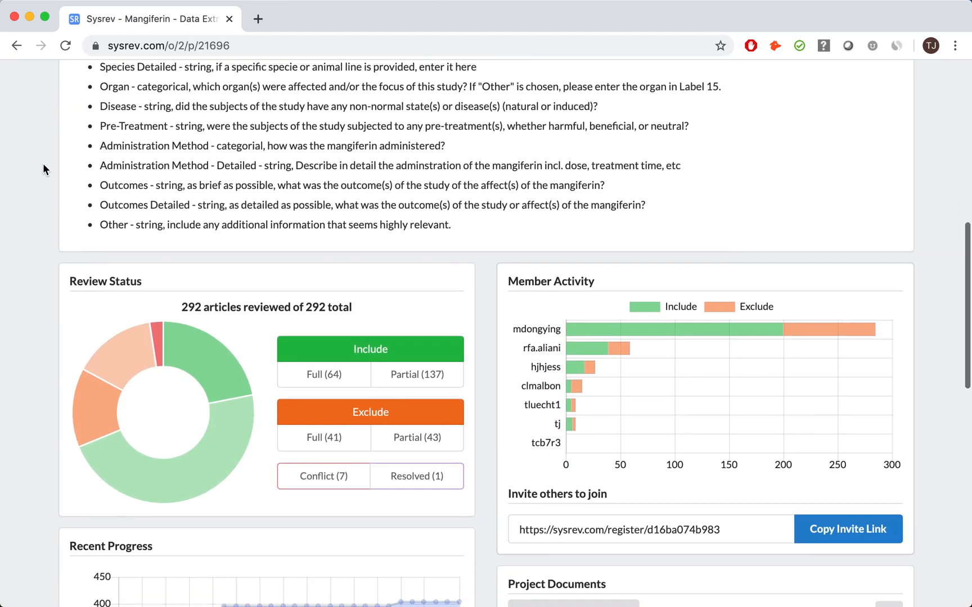
pyautogui.scroll(-3)
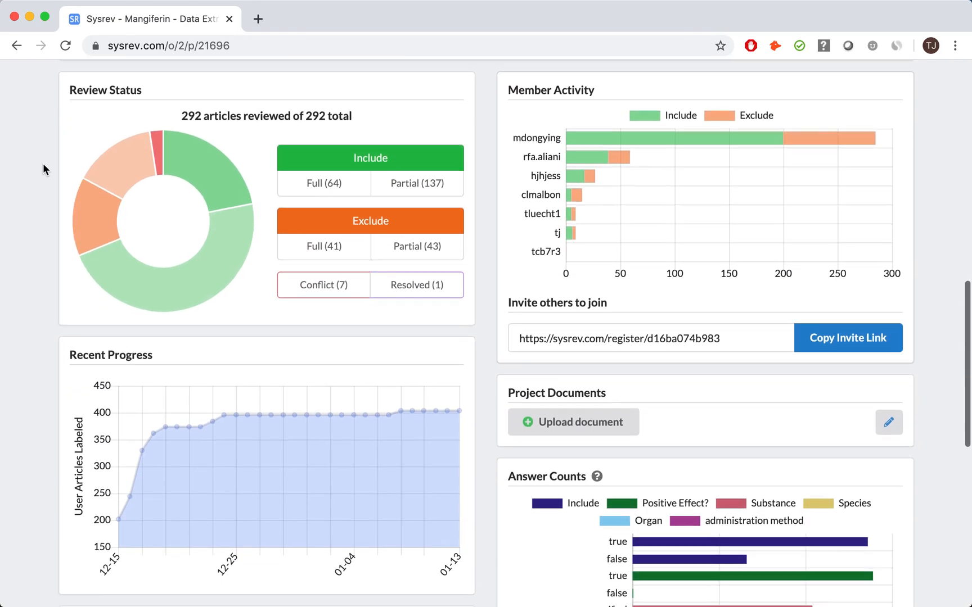
pyautogui.scroll(-3)
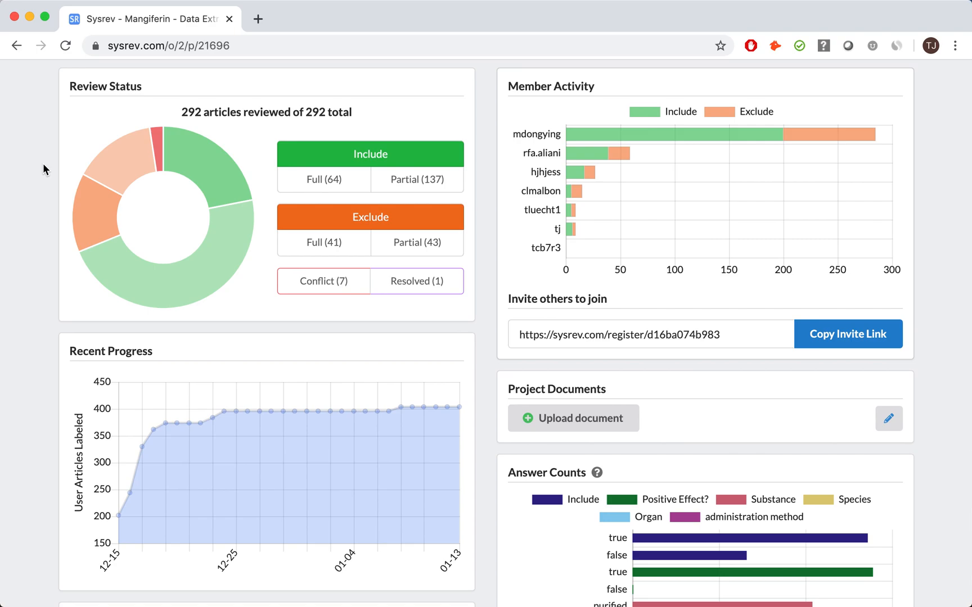